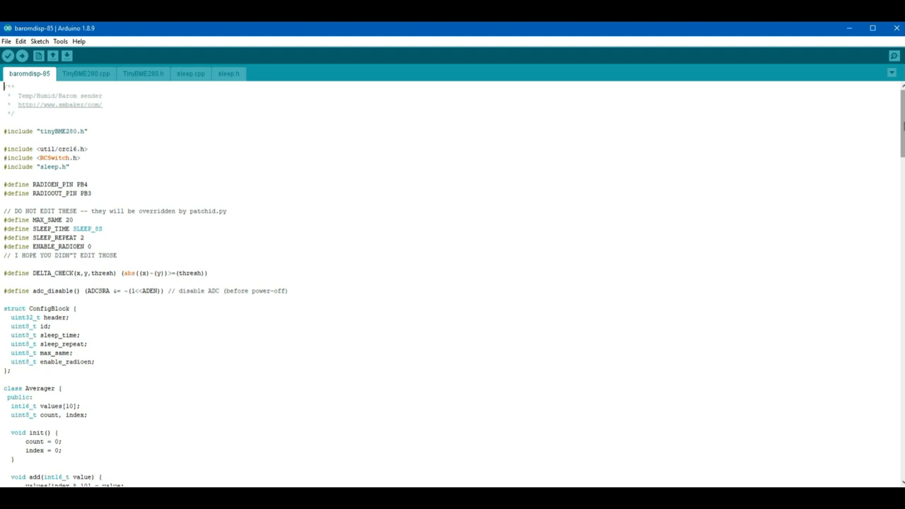
# Scroll through the code, showing the Averager class extent and clearing the ConfigBlock highlight
pyautogui.scroll(-3)
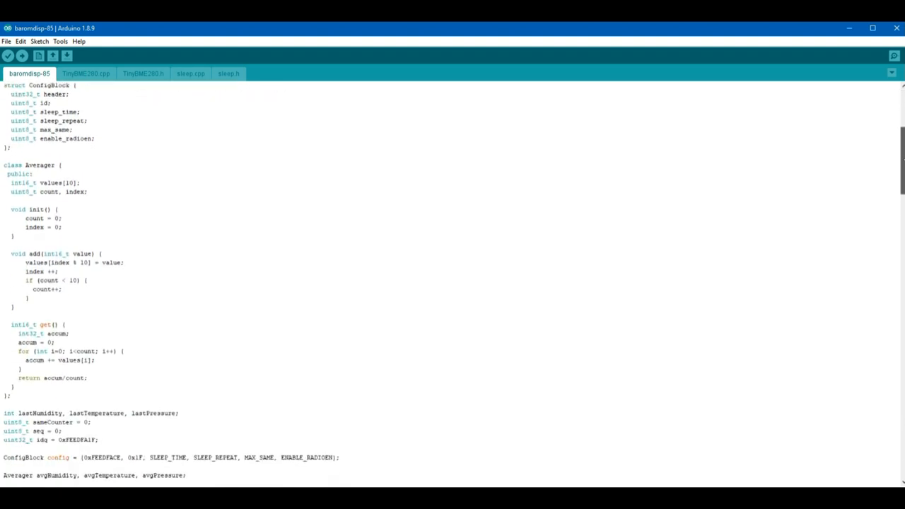
pyautogui.scroll(-3)
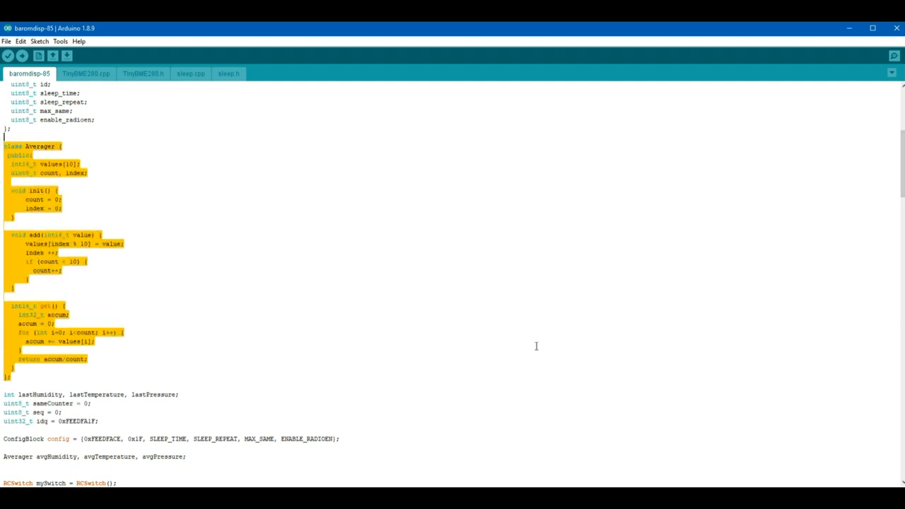
pyautogui.click(123, 332)
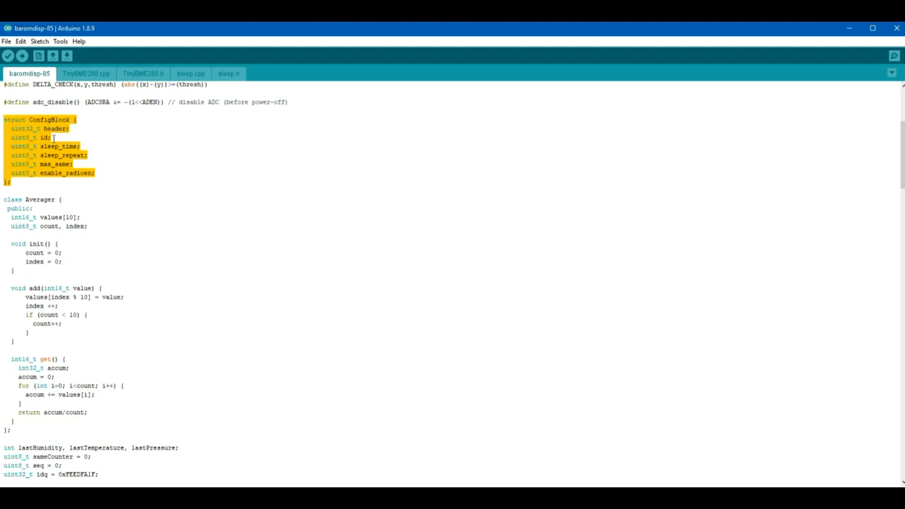
pyautogui.click(55, 137)
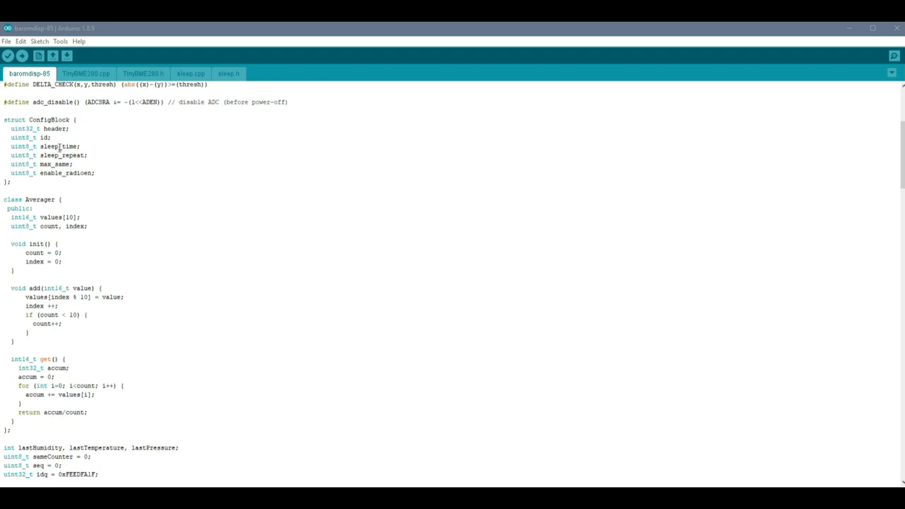
pyautogui.scroll(-3)
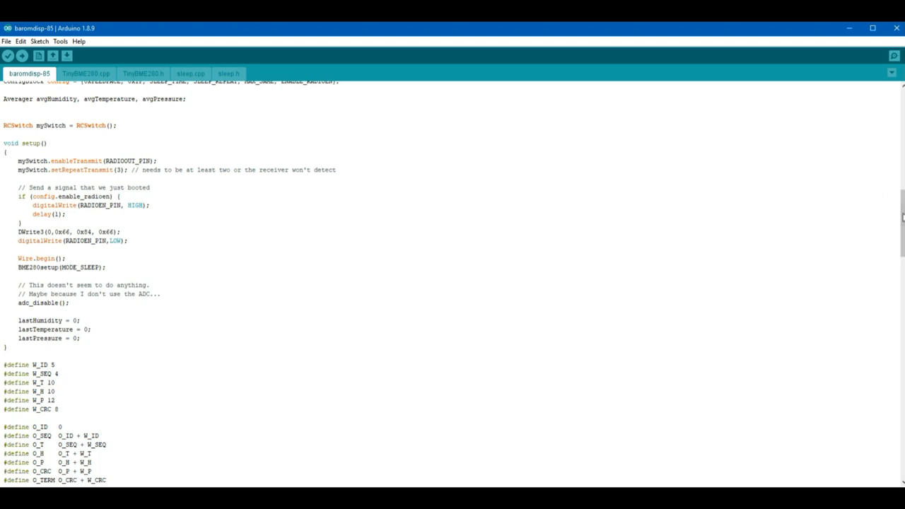
pyautogui.scroll(-3)
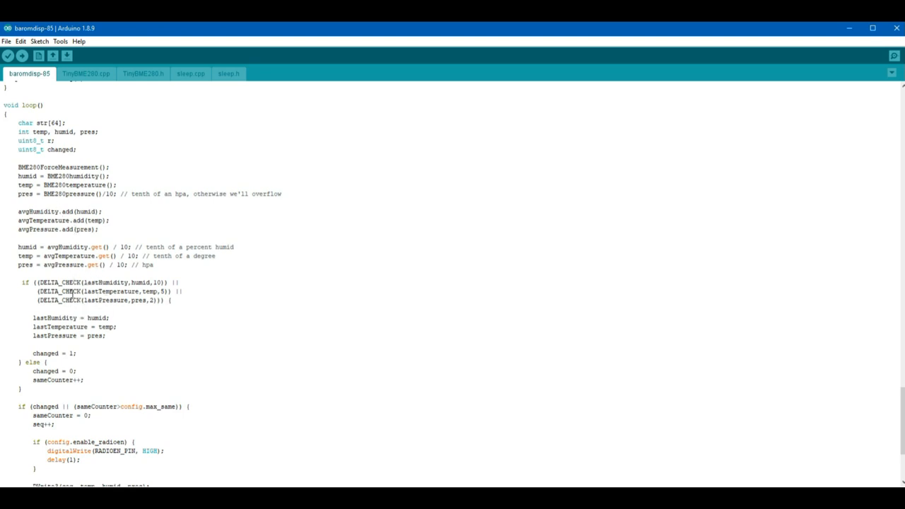
pyautogui.scroll(-3)
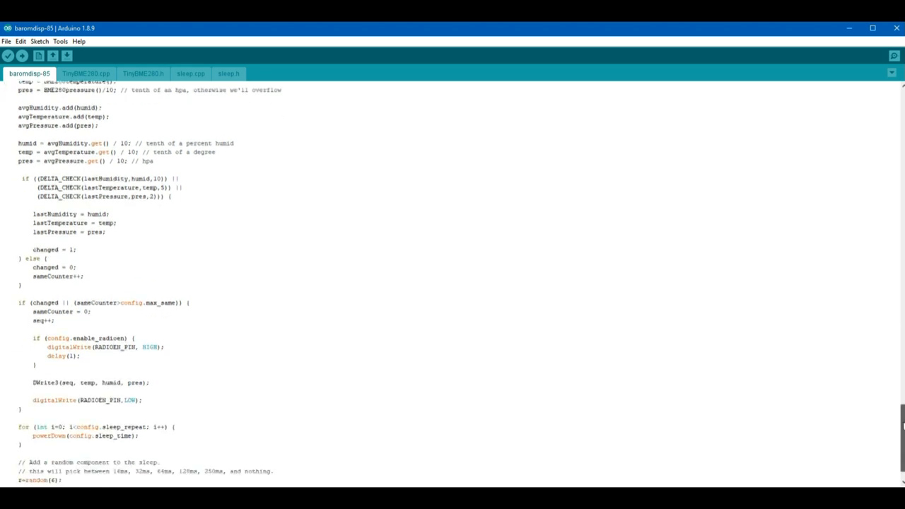
pyautogui.scroll(-3)
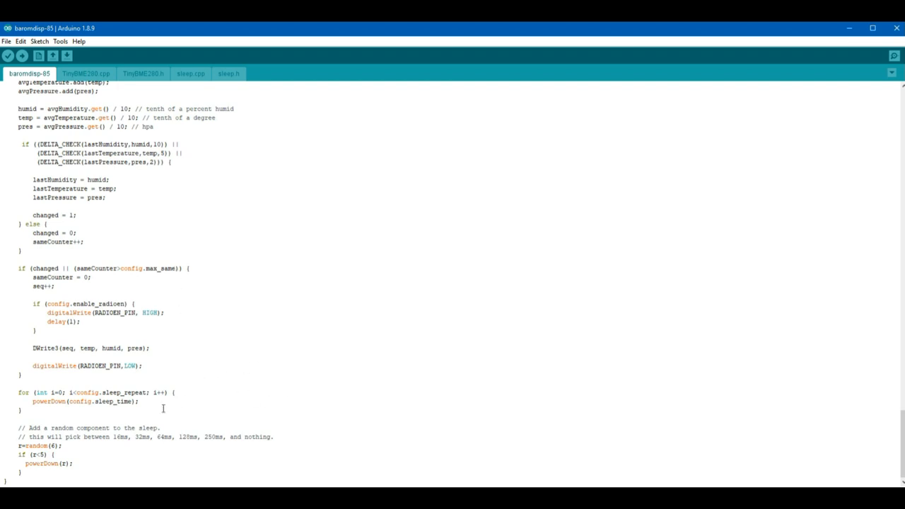
pyautogui.moveTo(144, 401)
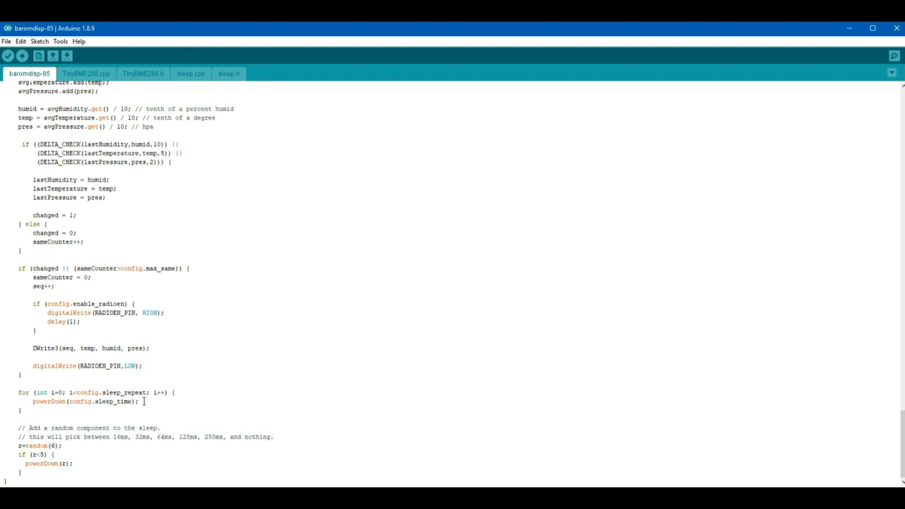
pyautogui.moveTo(478, 282)
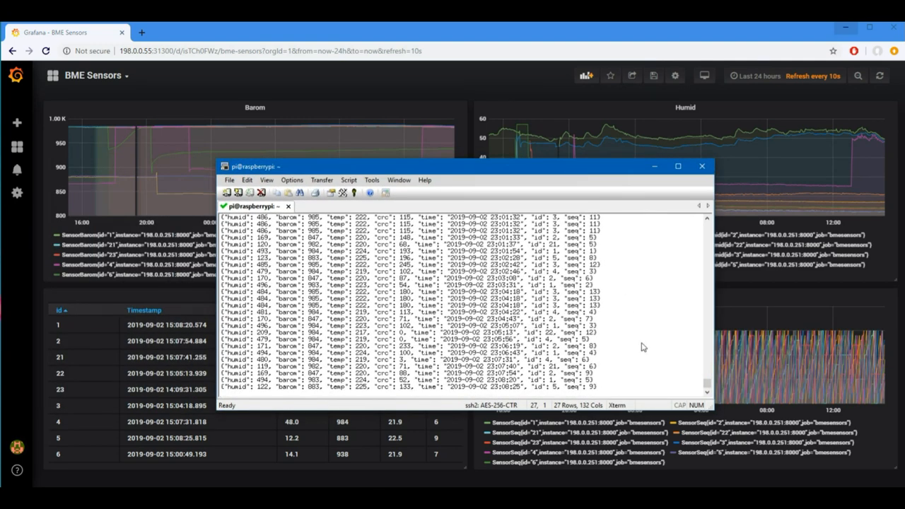
pyautogui.moveTo(614, 357)
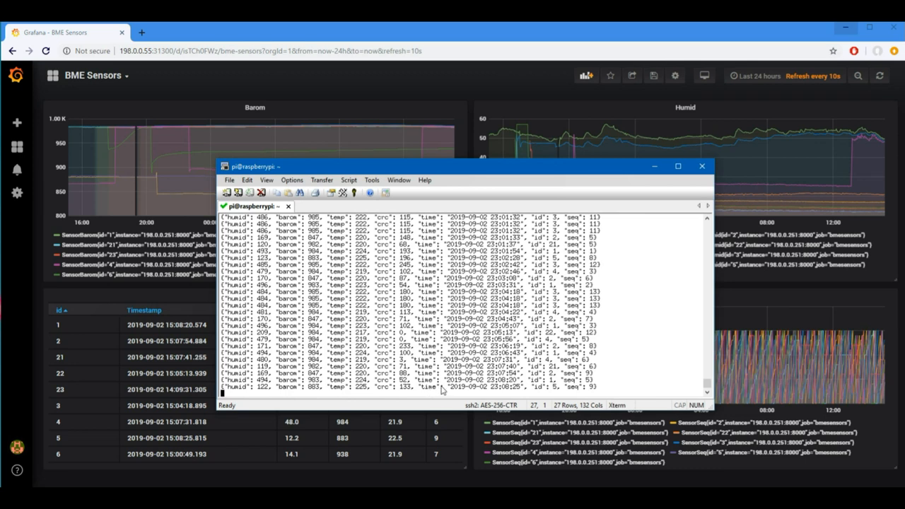
pyautogui.moveTo(426, 413)
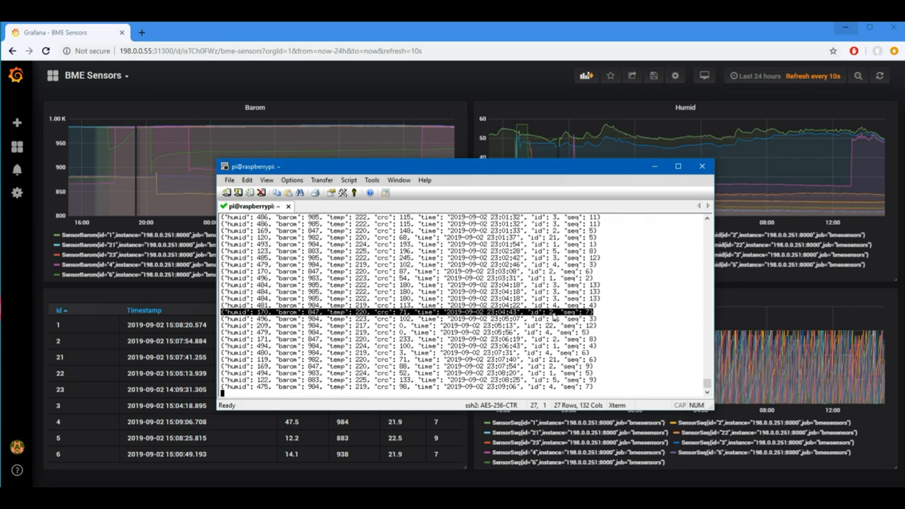
pyautogui.moveTo(555, 320)
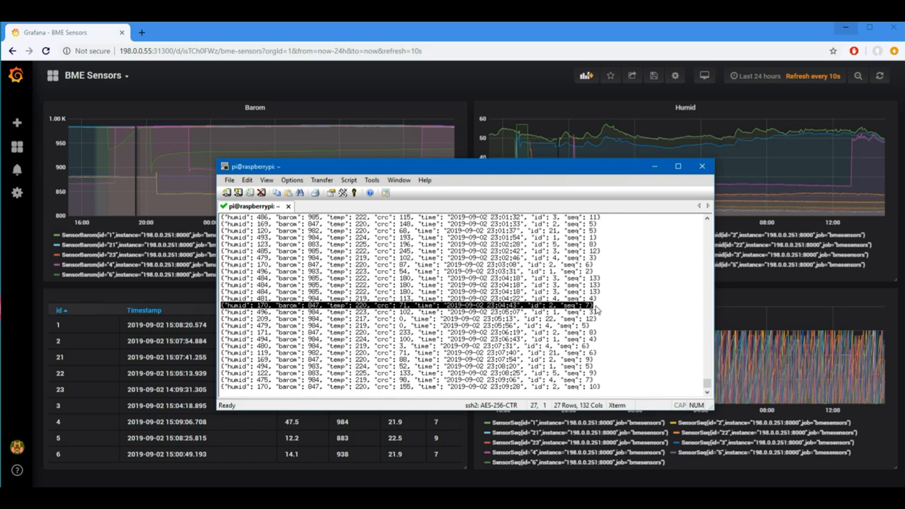
pyautogui.moveTo(605, 313)
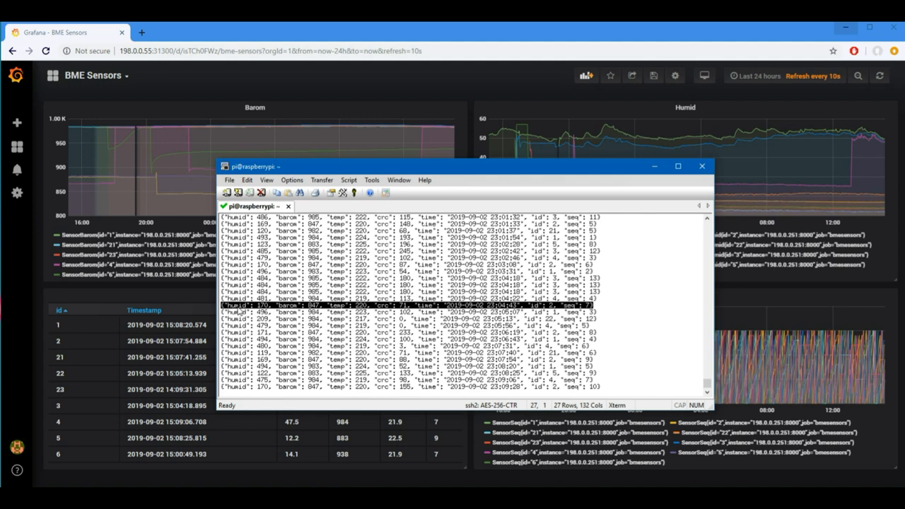
pyautogui.moveTo(599, 309)
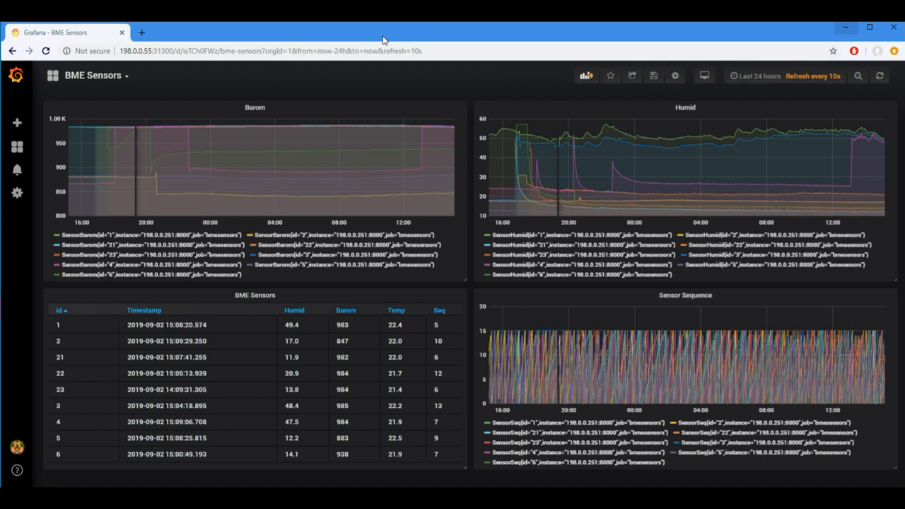
pyautogui.moveTo(139, 90)
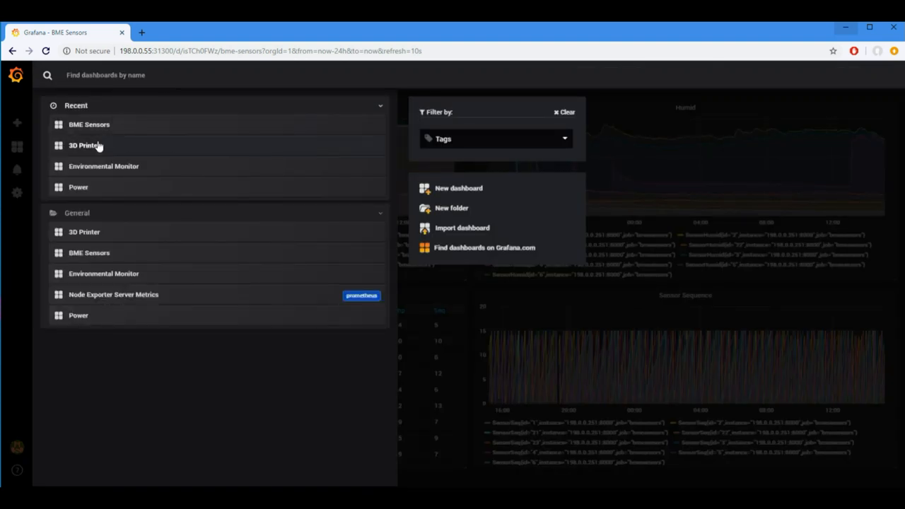
# View the 3D Printer dashboard over the last 7 days
pyautogui.click(84, 145)
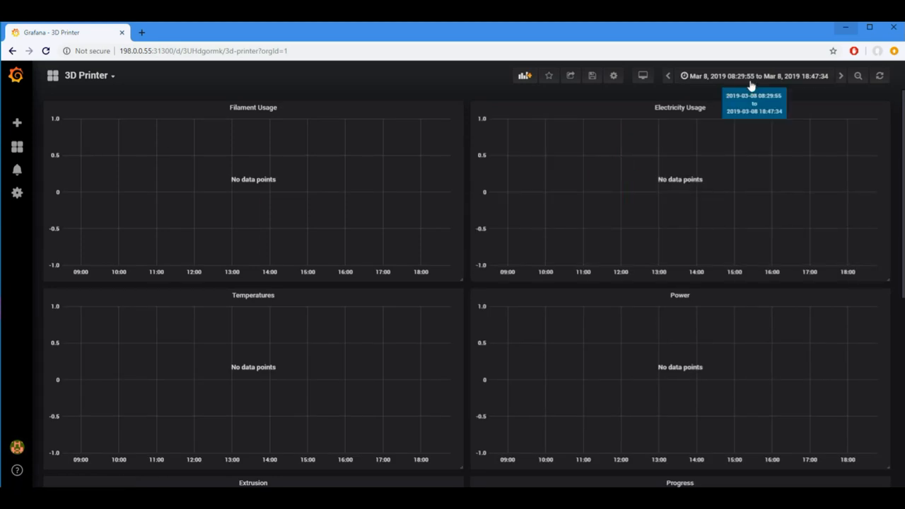
pyautogui.click(753, 76)
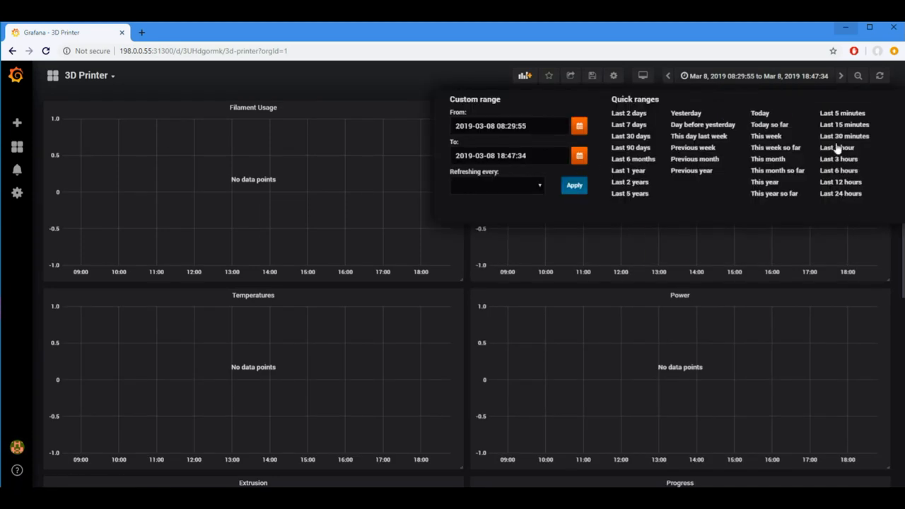
pyautogui.moveTo(629, 125)
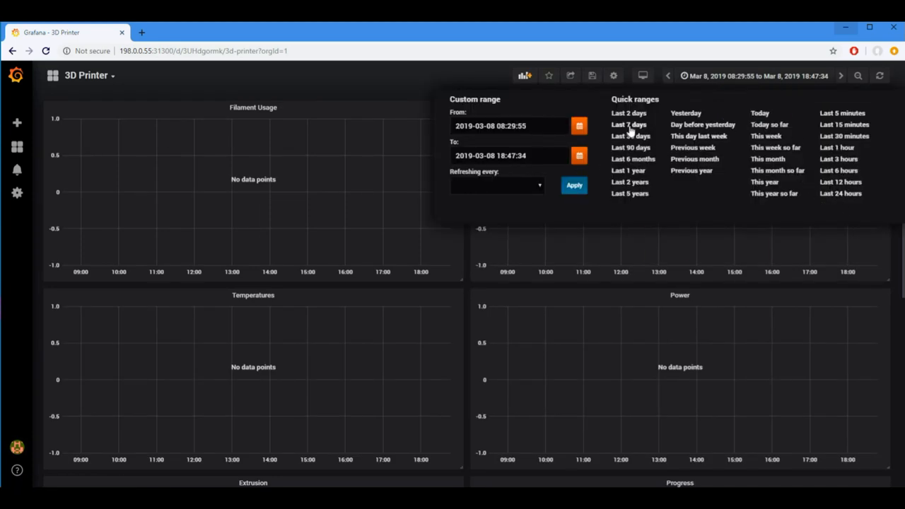
pyautogui.click(628, 124)
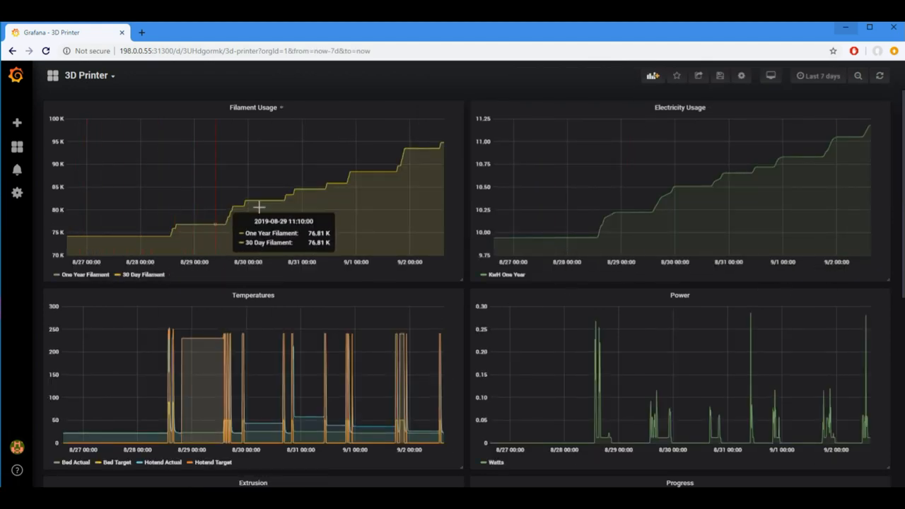
pyautogui.moveTo(109, 88)
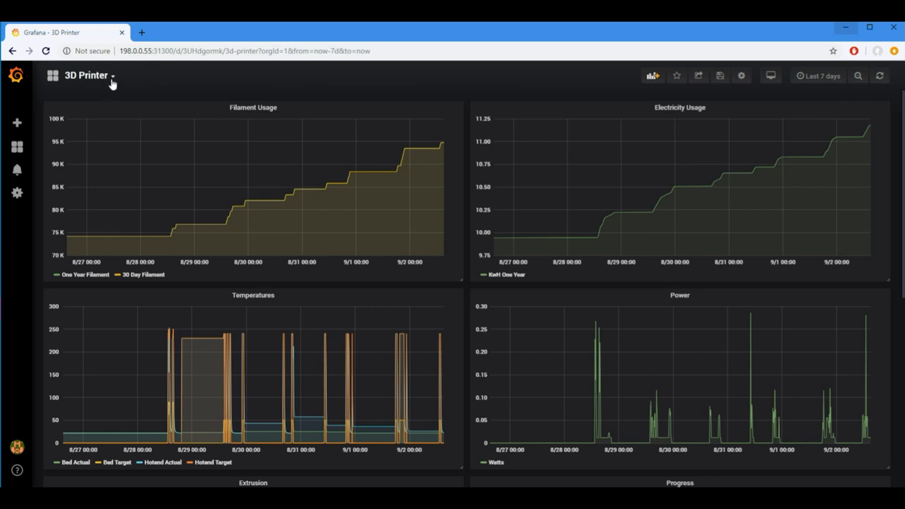
# Switch to the Environmental Monitor dashboard, then to BME Sensors
pyautogui.click(86, 76)
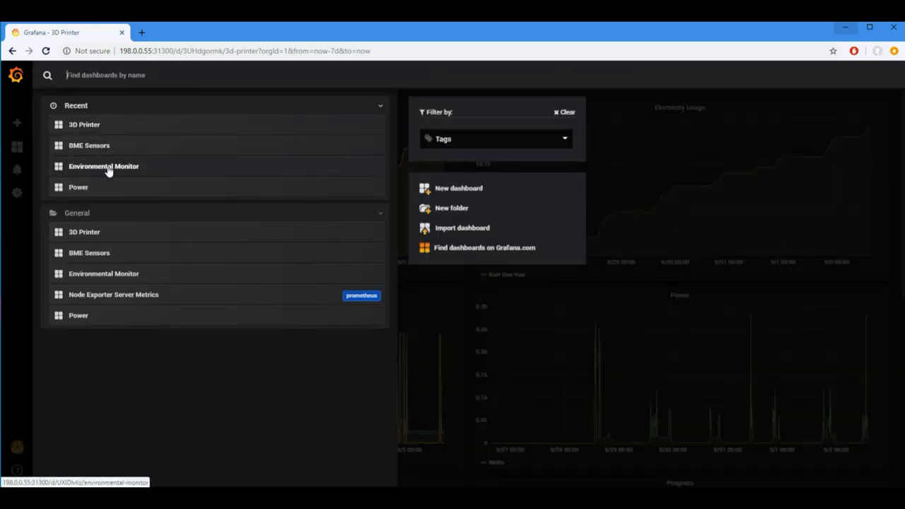
pyautogui.click(103, 167)
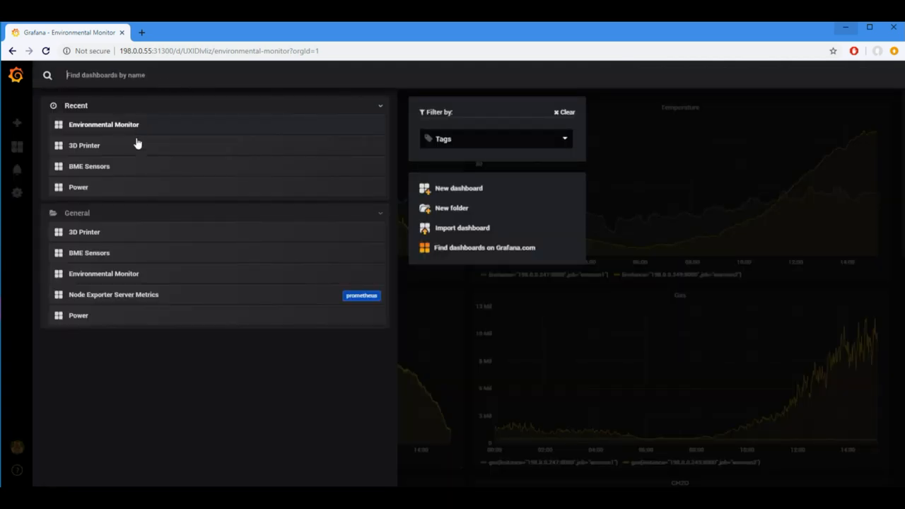
pyautogui.moveTo(89, 166)
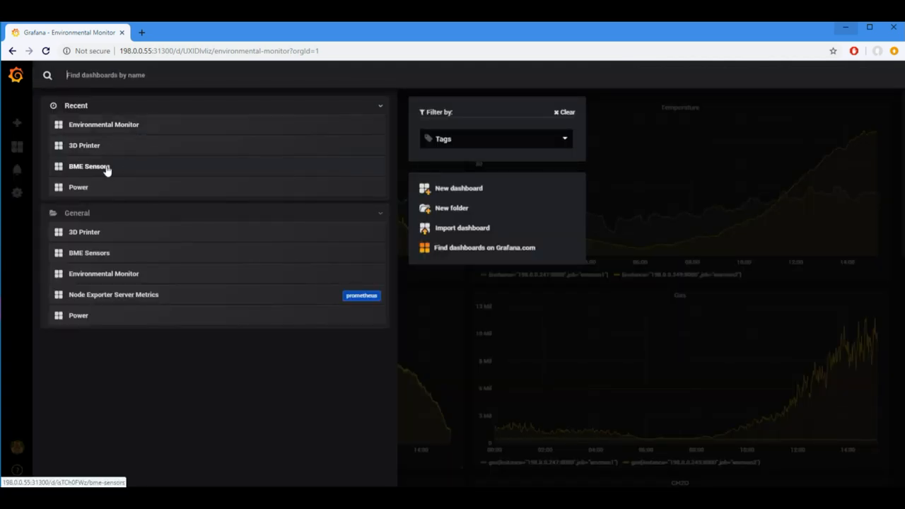
pyautogui.click(89, 166)
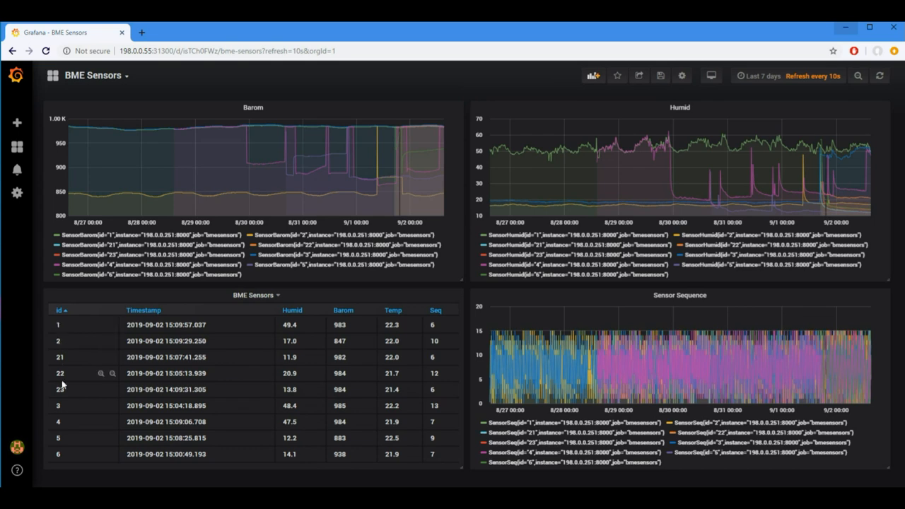
pyautogui.moveTo(64, 357)
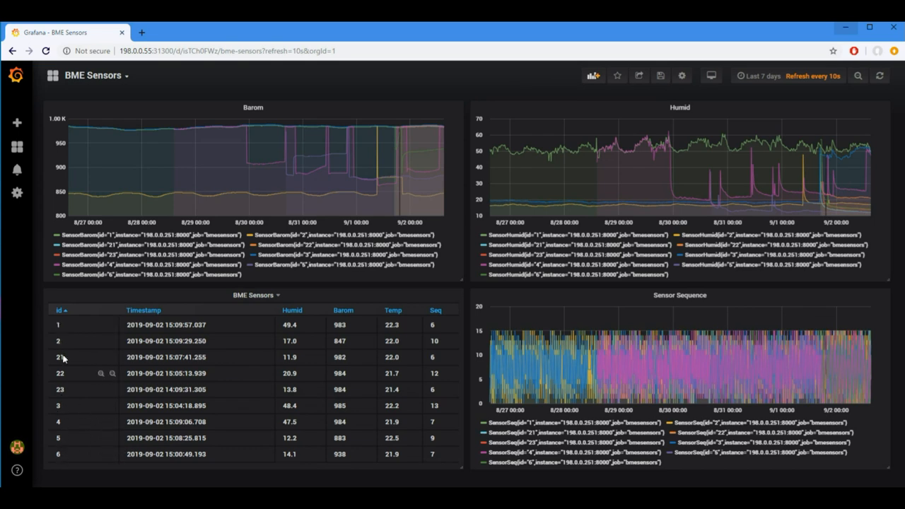
pyautogui.moveTo(67, 368)
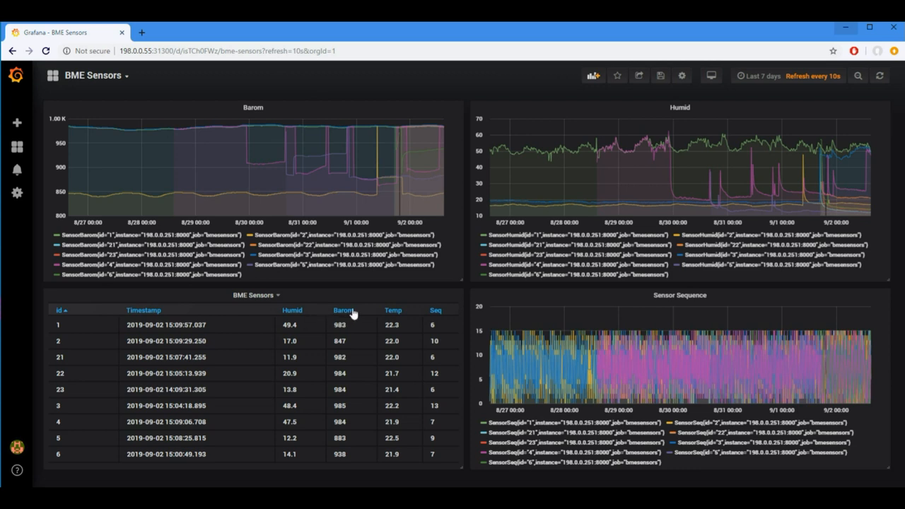
pyautogui.moveTo(434, 314)
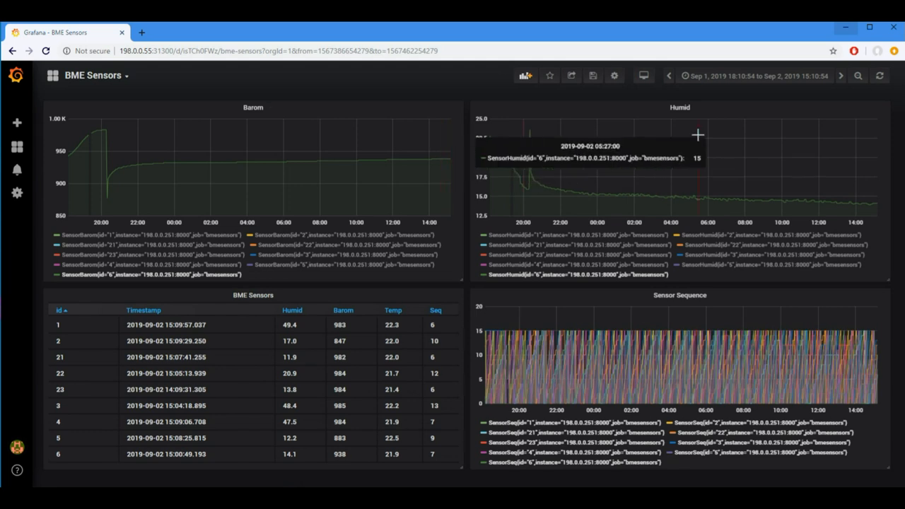
# Open the BME Sensors time range picker to set the last 24 hours
pyautogui.click(753, 76)
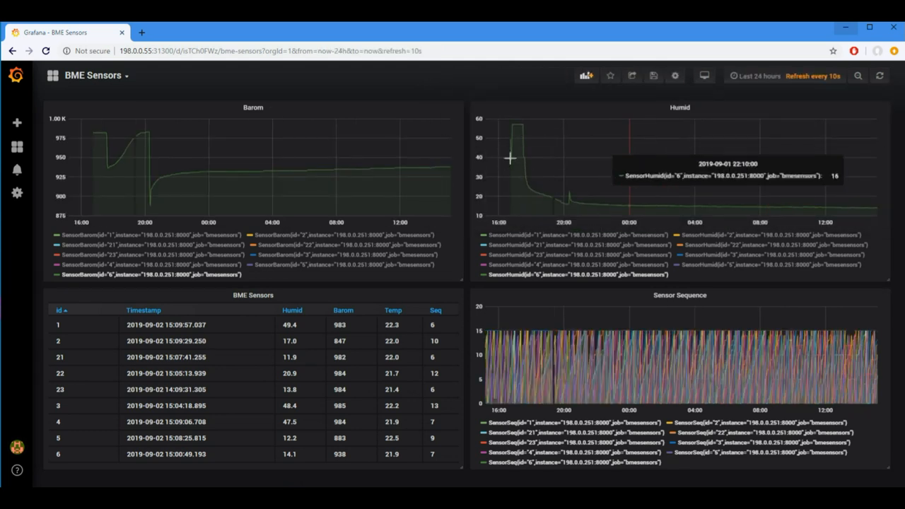
pyautogui.moveTo(145, 133)
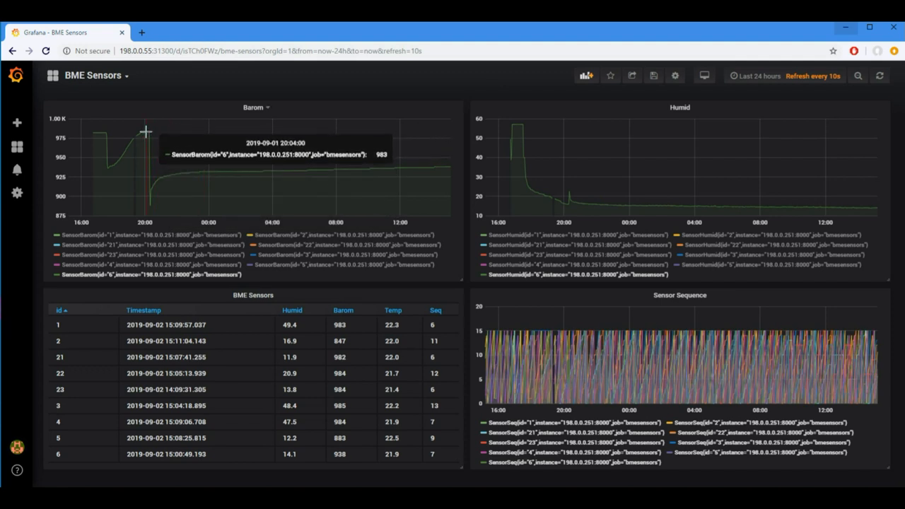
pyautogui.moveTo(150, 129)
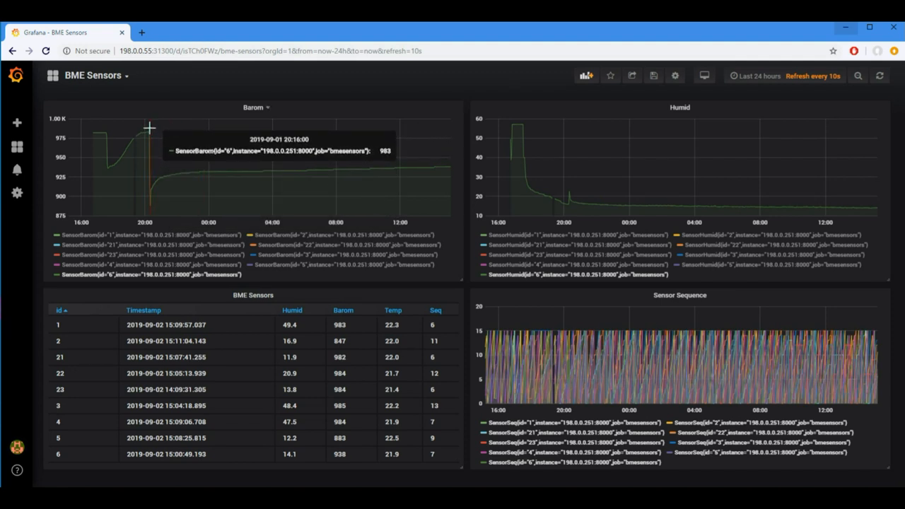
pyautogui.moveTo(149, 130)
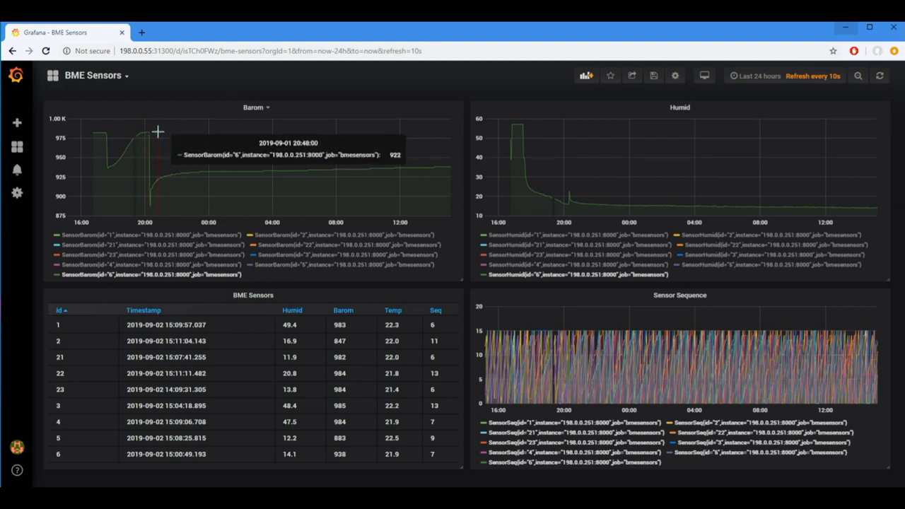
pyautogui.moveTo(143, 133)
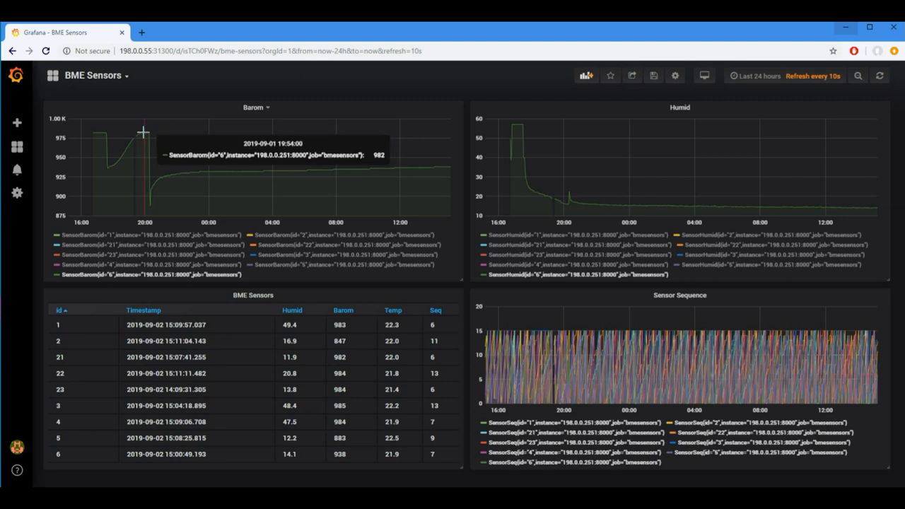
pyautogui.moveTo(145, 179)
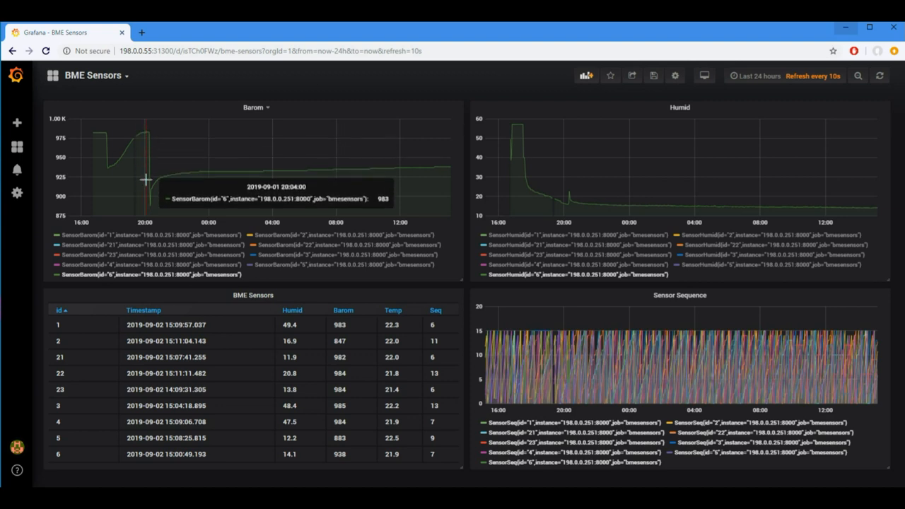
pyautogui.moveTo(145, 207)
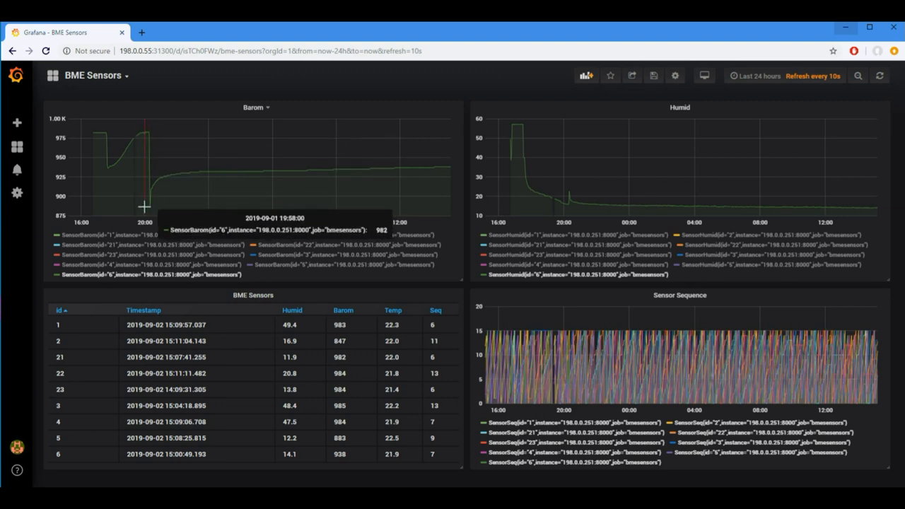
pyautogui.moveTo(148, 206)
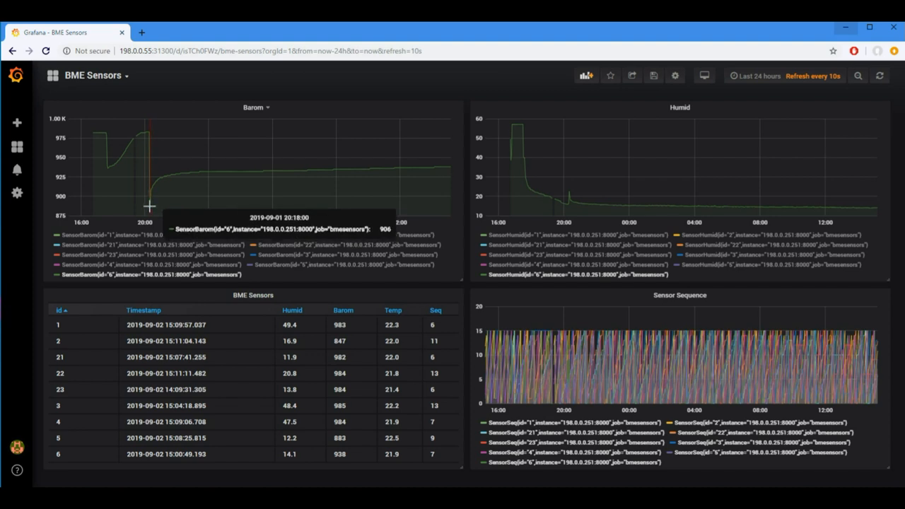
pyautogui.moveTo(149, 196)
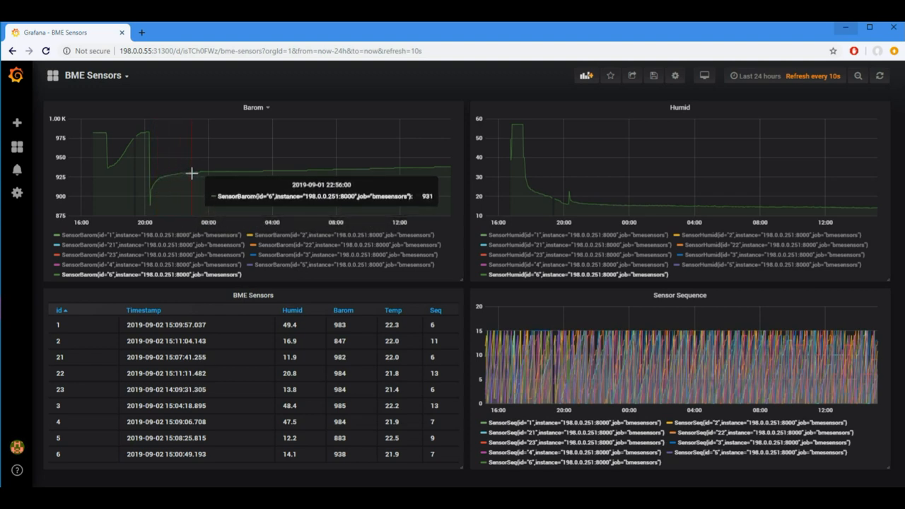
pyautogui.moveTo(368, 168)
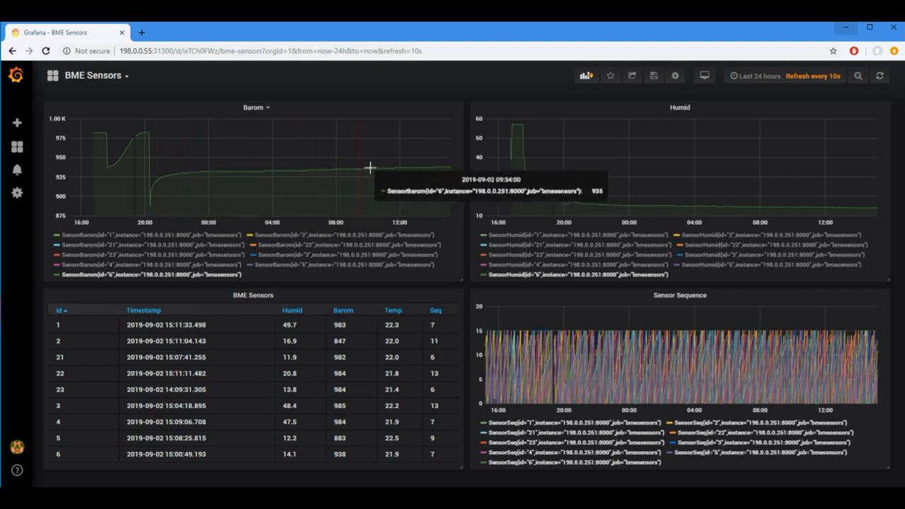
pyautogui.moveTo(500, 170)
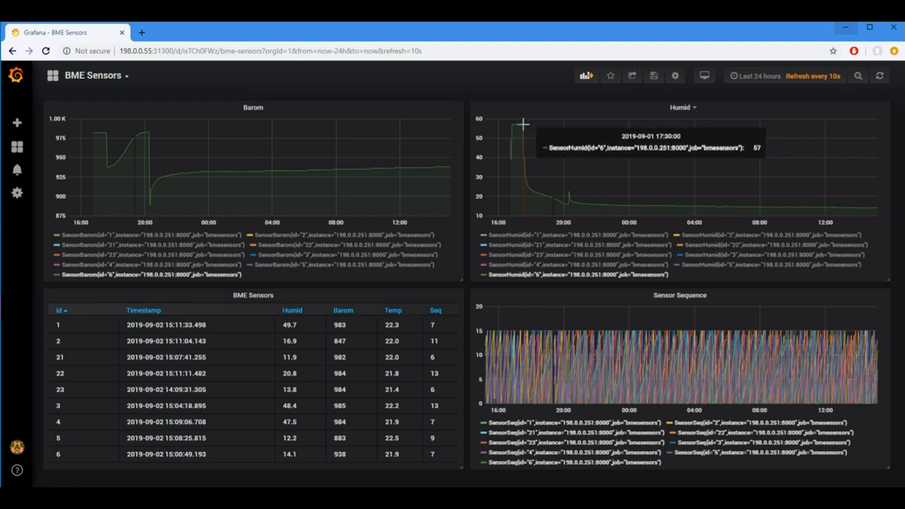
pyautogui.moveTo(523, 156)
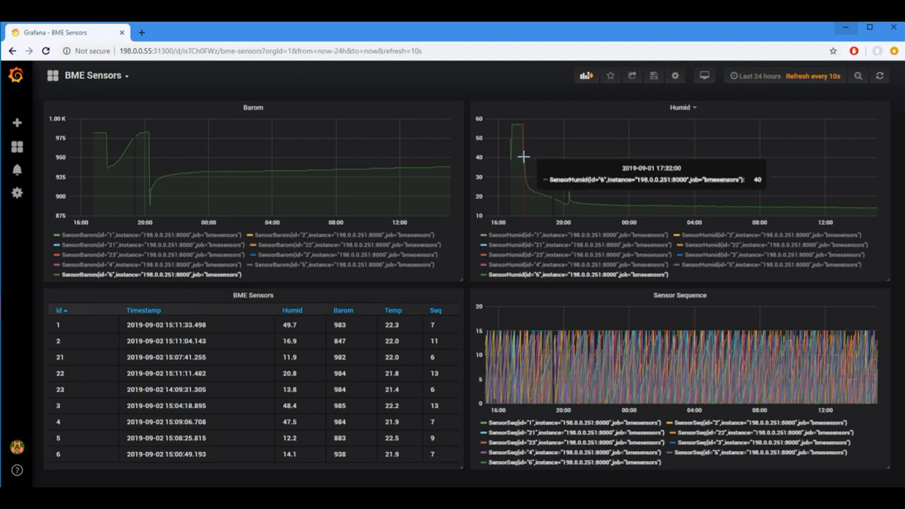
pyautogui.moveTo(551, 196)
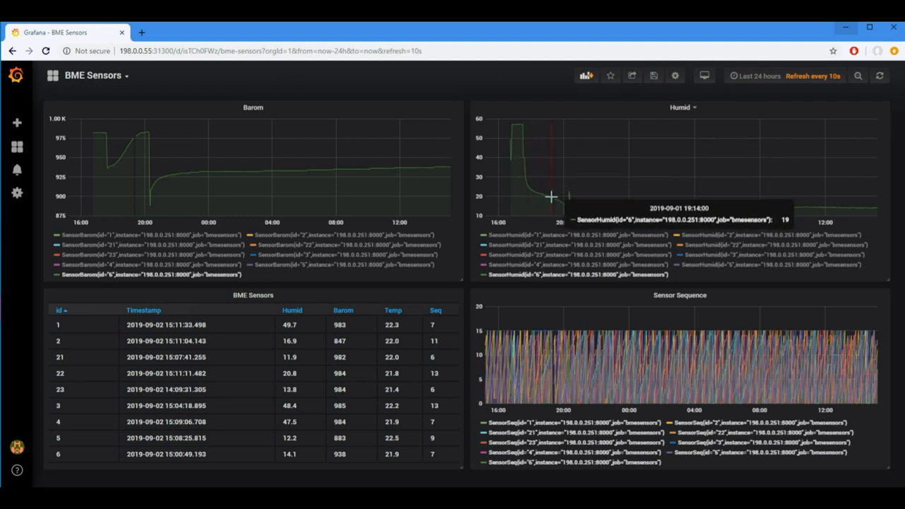
pyautogui.moveTo(571, 193)
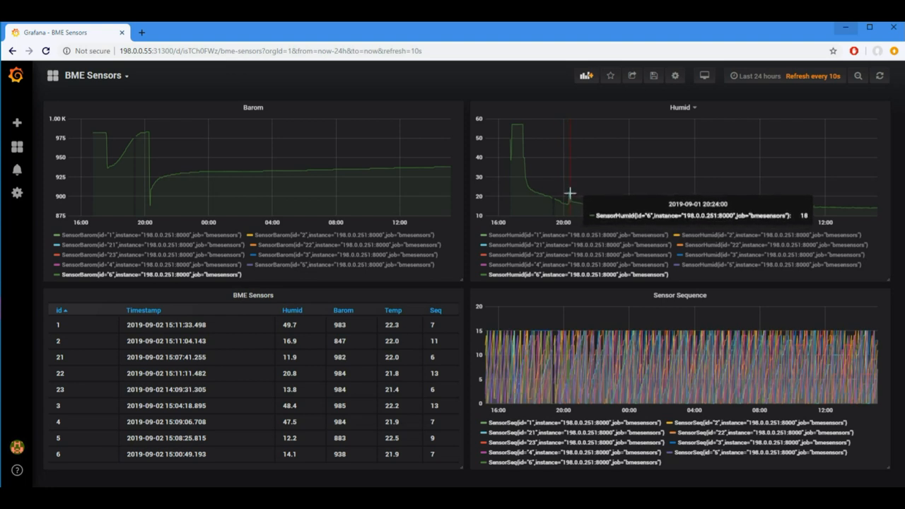
pyautogui.moveTo(559, 203)
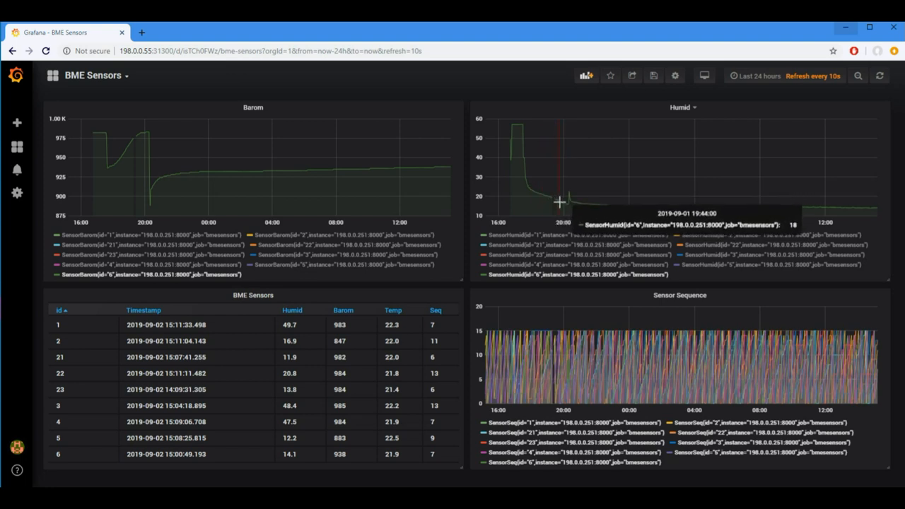
pyautogui.moveTo(672, 207)
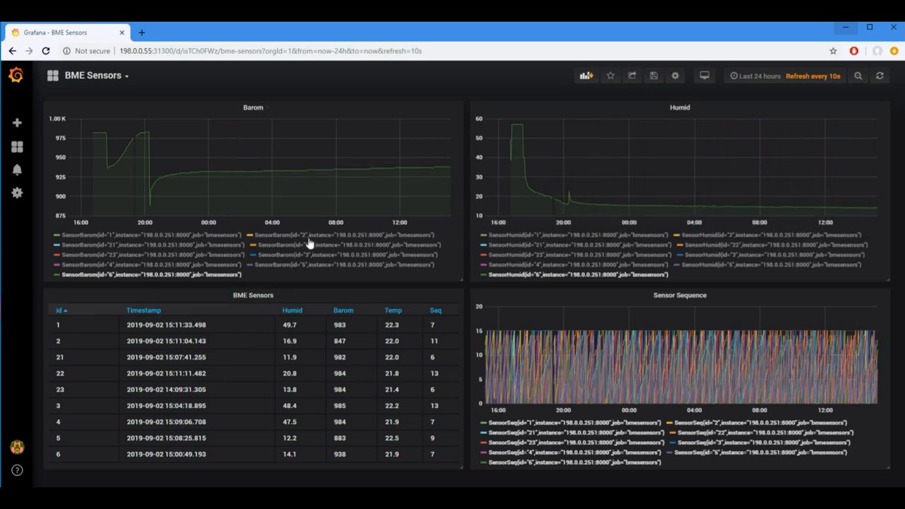
pyautogui.moveTo(337, 200)
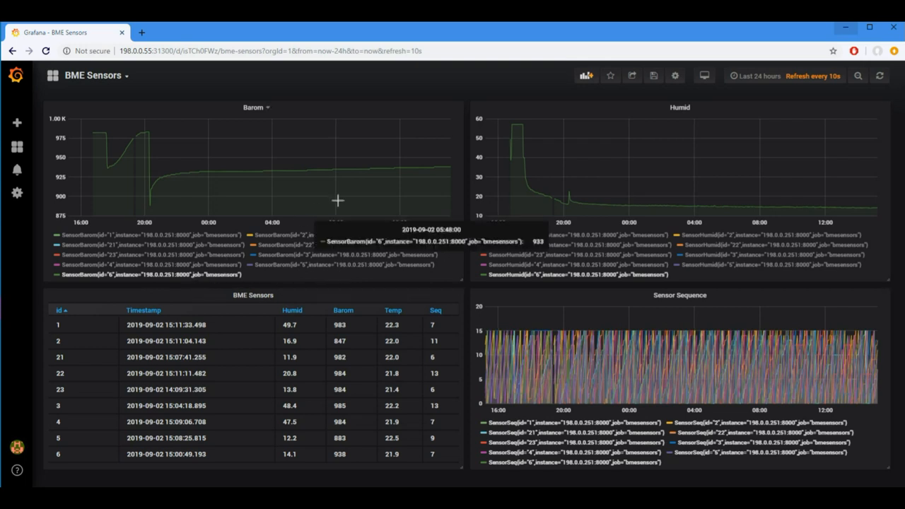
pyautogui.moveTo(137, 252)
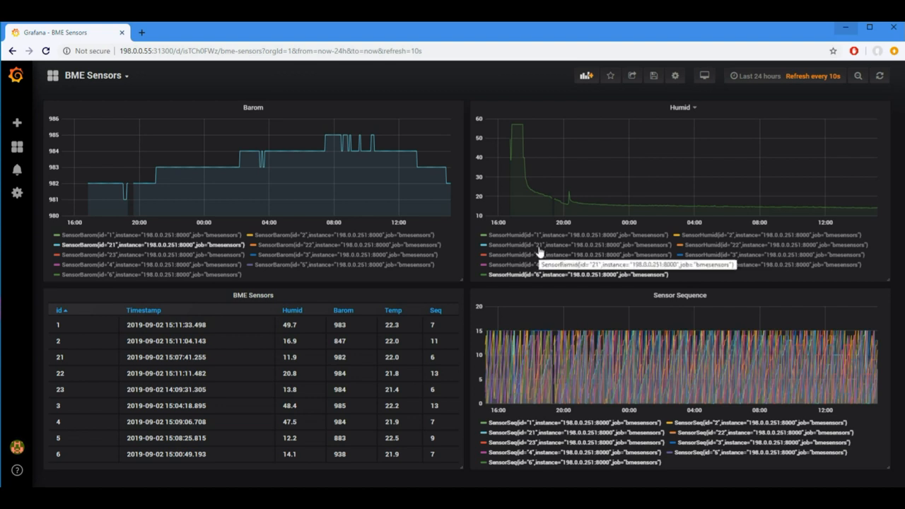
pyautogui.moveTo(350, 145)
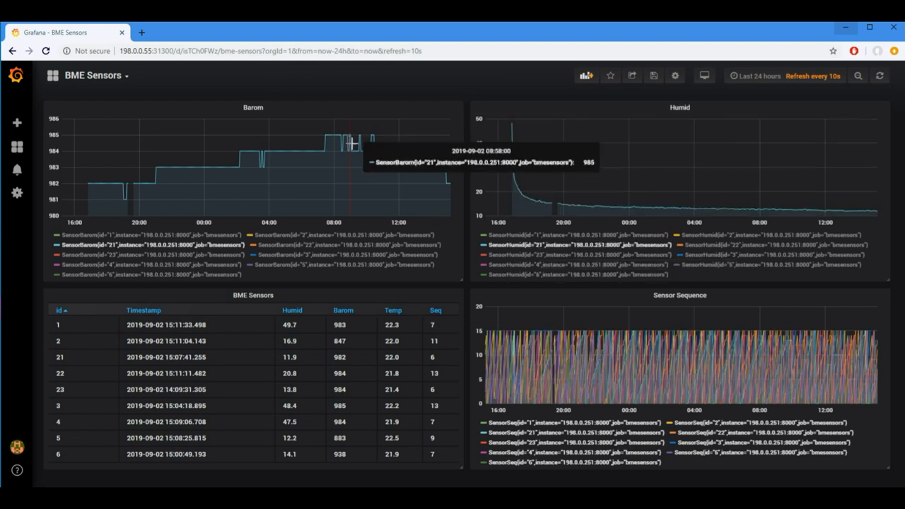
pyautogui.moveTo(524, 173)
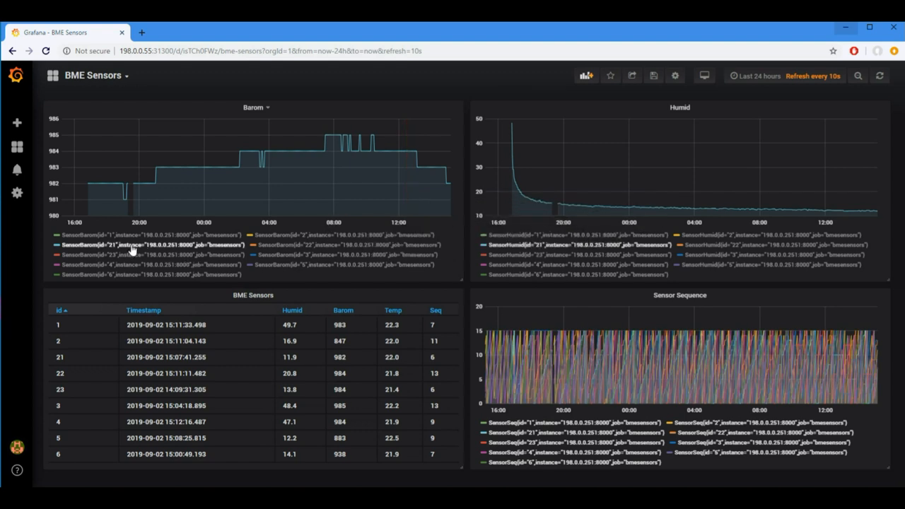
pyautogui.moveTo(131, 247)
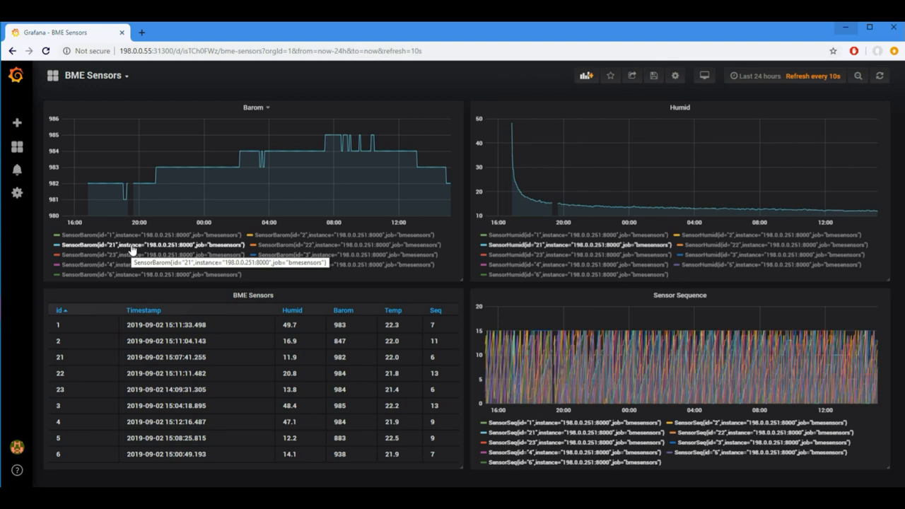
pyautogui.moveTo(106, 187)
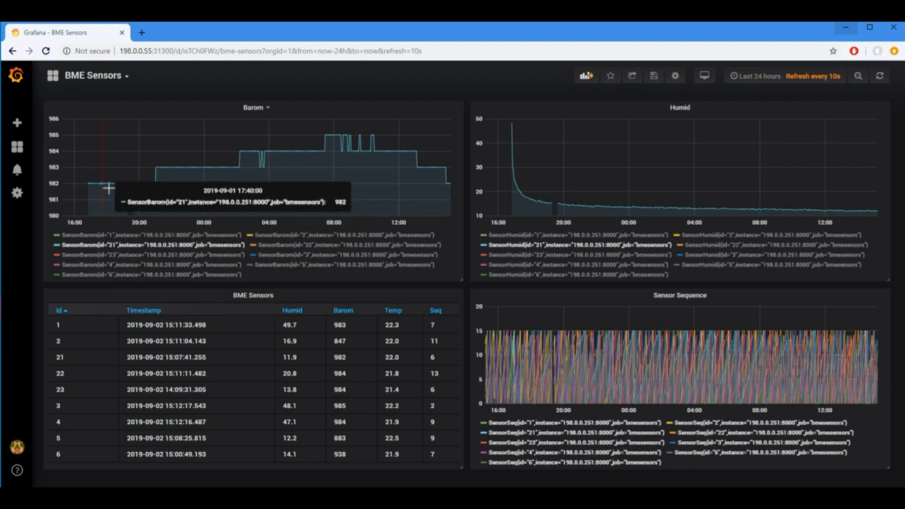
pyautogui.moveTo(124, 194)
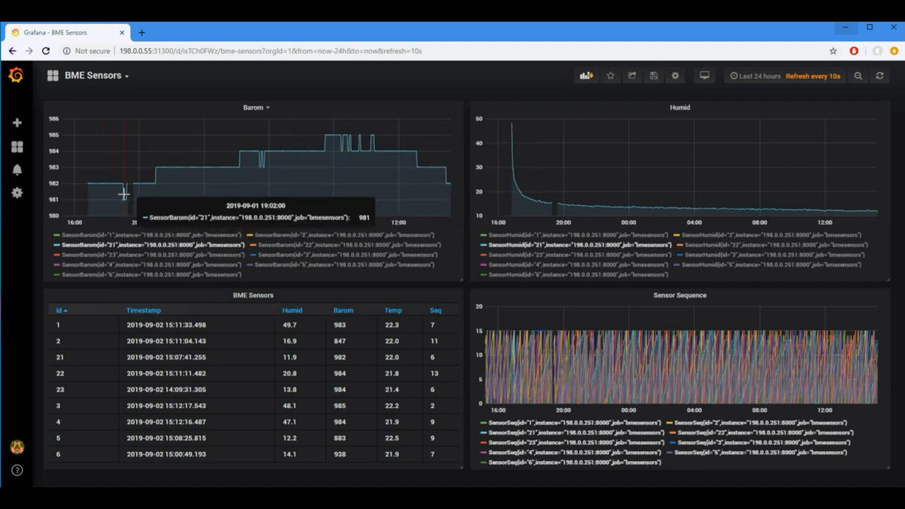
pyautogui.moveTo(145, 175)
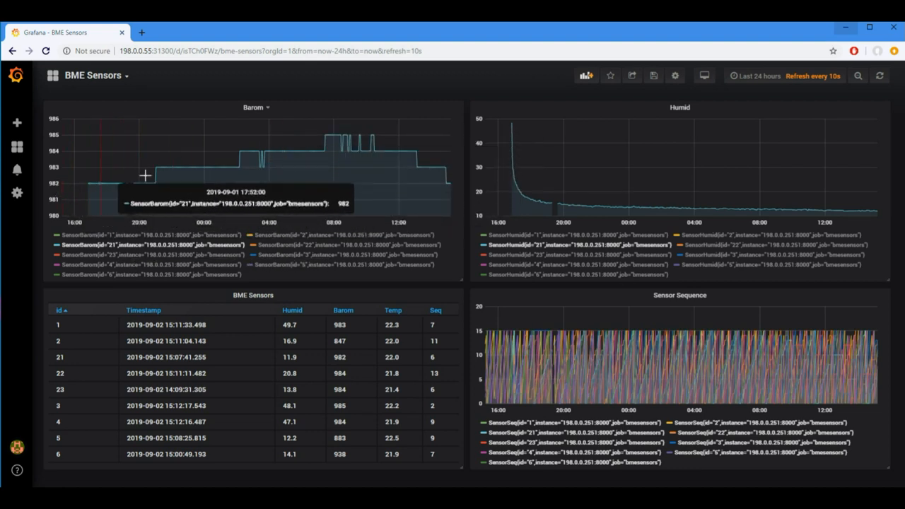
pyautogui.moveTo(289, 134)
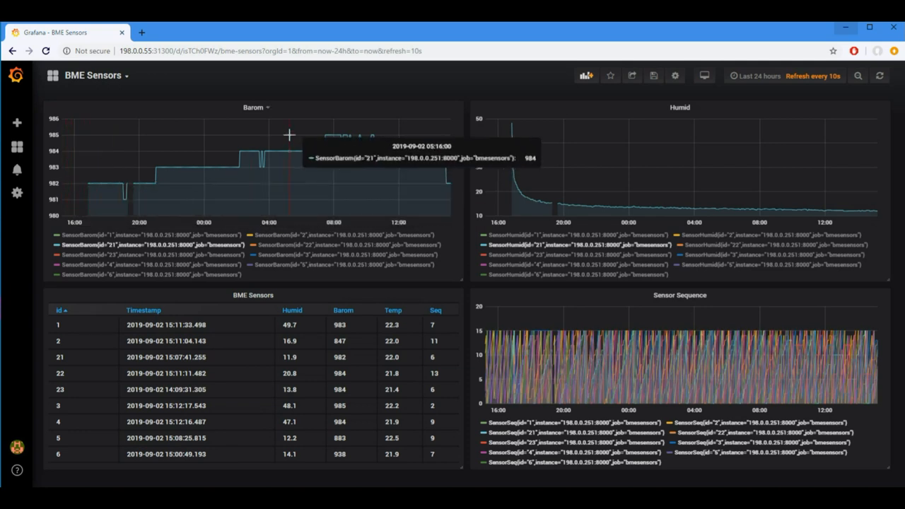
pyautogui.moveTo(331, 138)
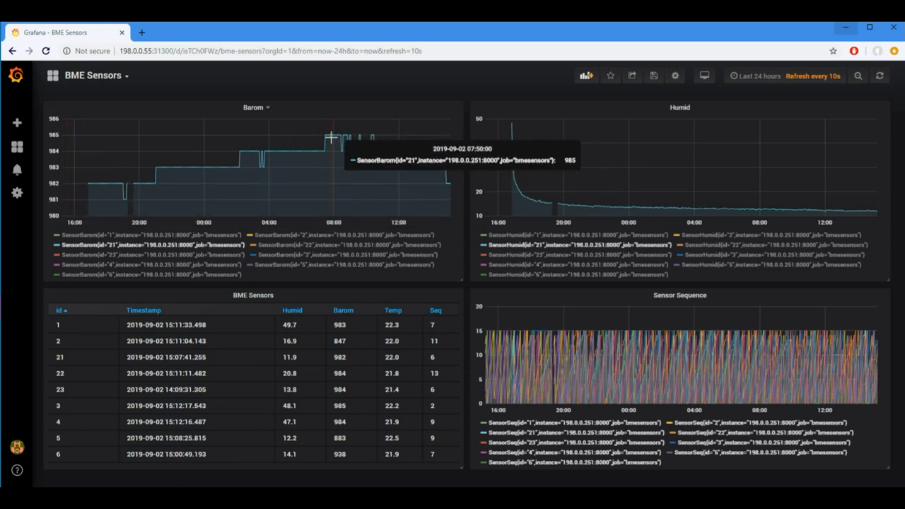
pyautogui.moveTo(326, 137)
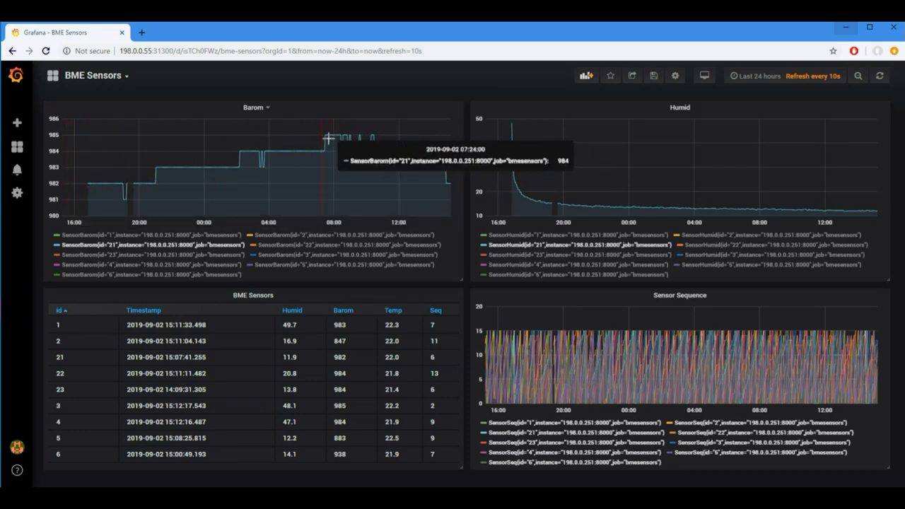
pyautogui.moveTo(401, 269)
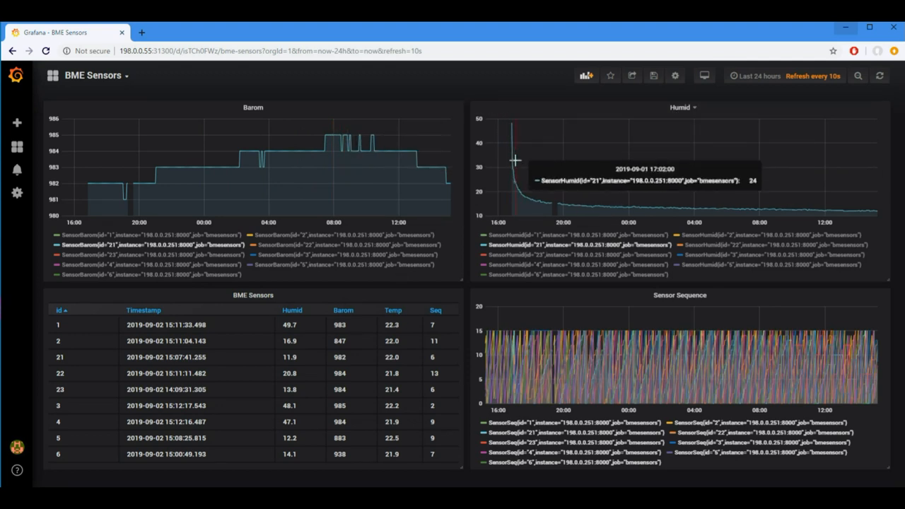
pyautogui.moveTo(723, 207)
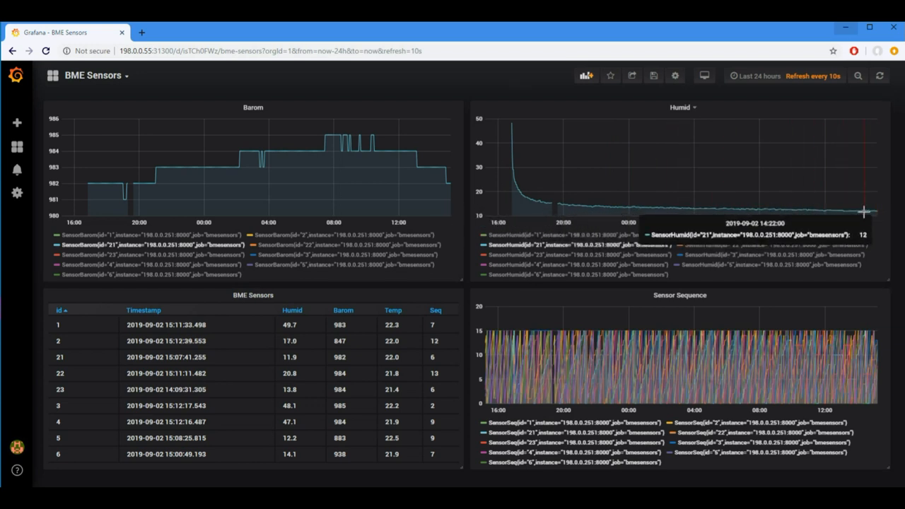
pyautogui.moveTo(590, 263)
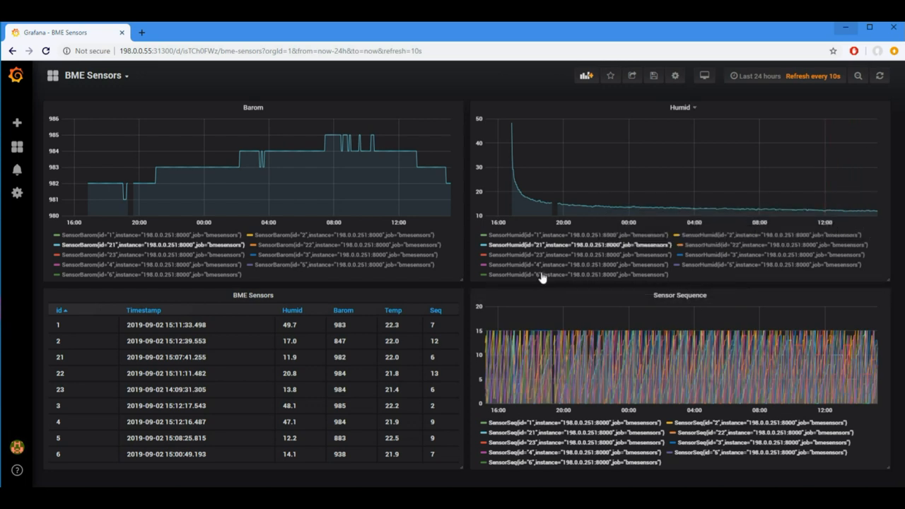
pyautogui.moveTo(520, 202)
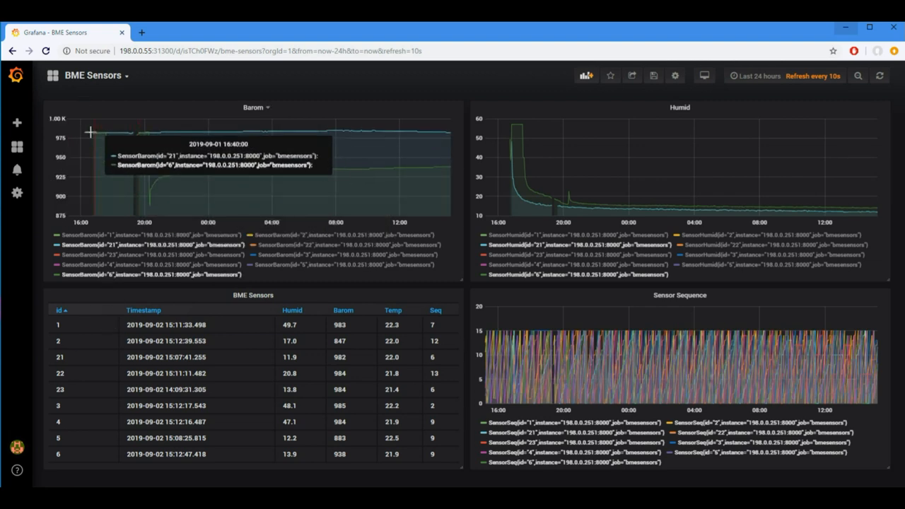
pyautogui.moveTo(193, 133)
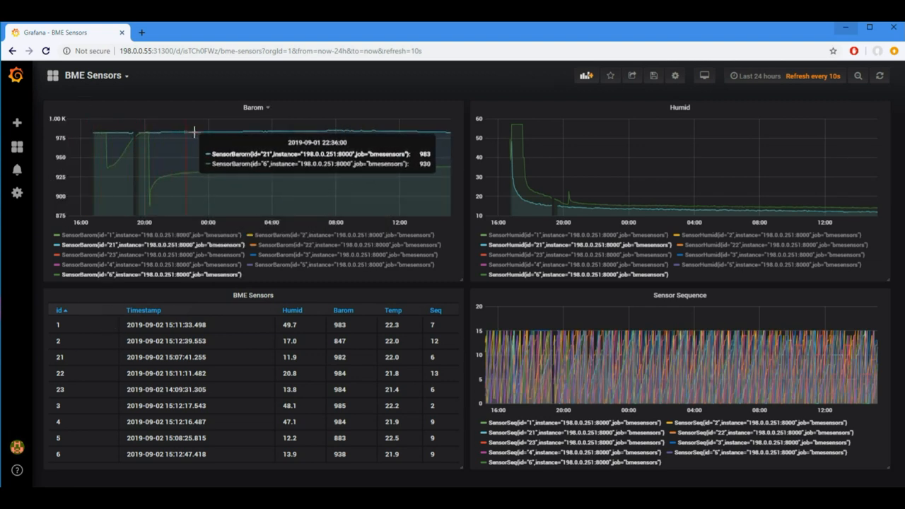
pyautogui.moveTo(233, 138)
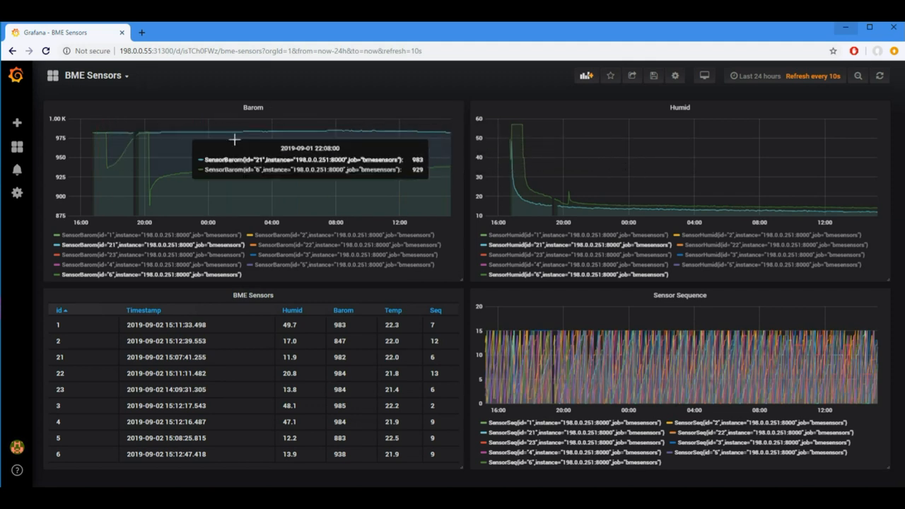
pyautogui.moveTo(142, 205)
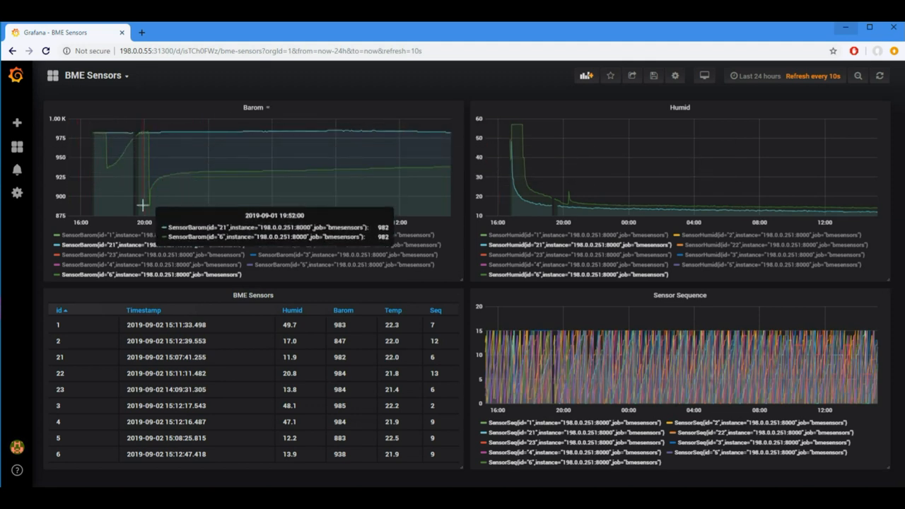
pyautogui.moveTo(148, 135)
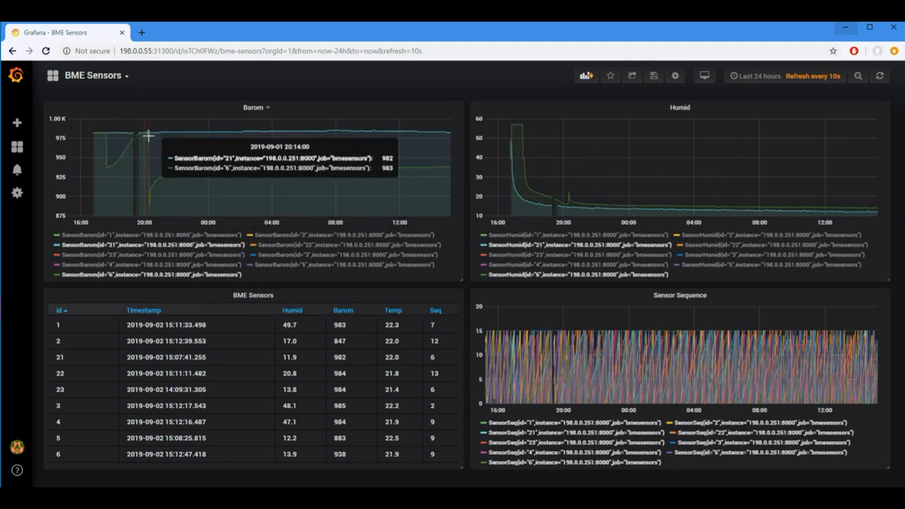
pyautogui.moveTo(609, 231)
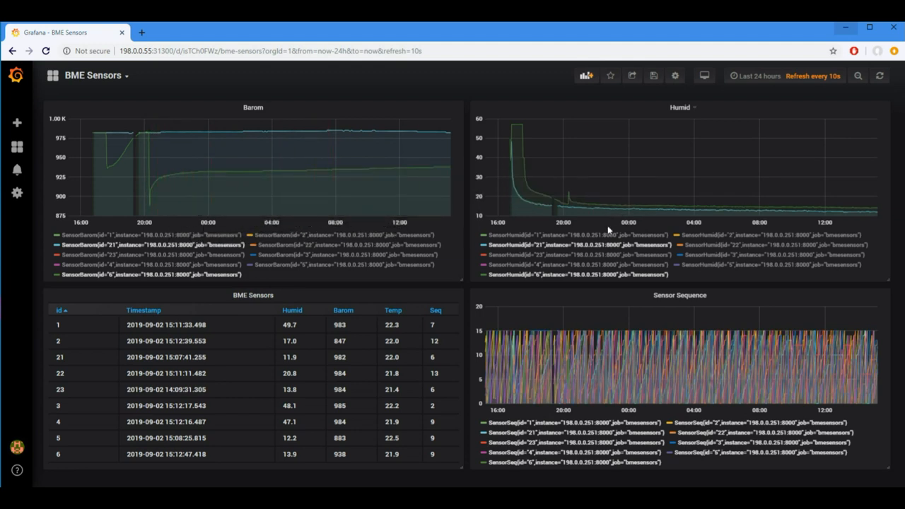
pyautogui.moveTo(667, 183)
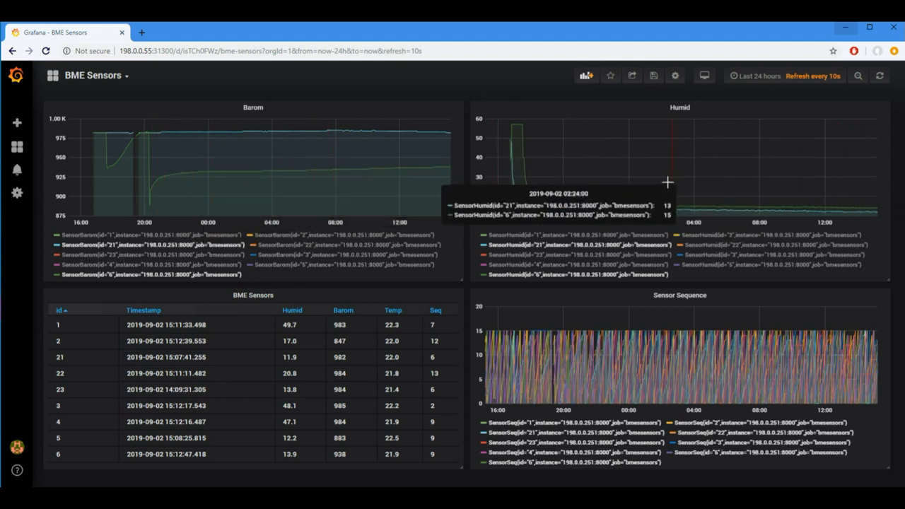
pyautogui.moveTo(530, 127)
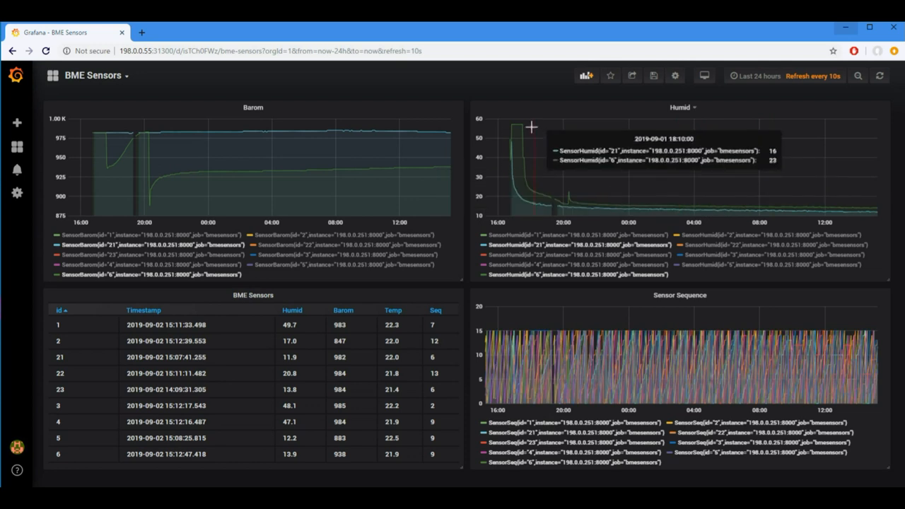
pyautogui.moveTo(628, 210)
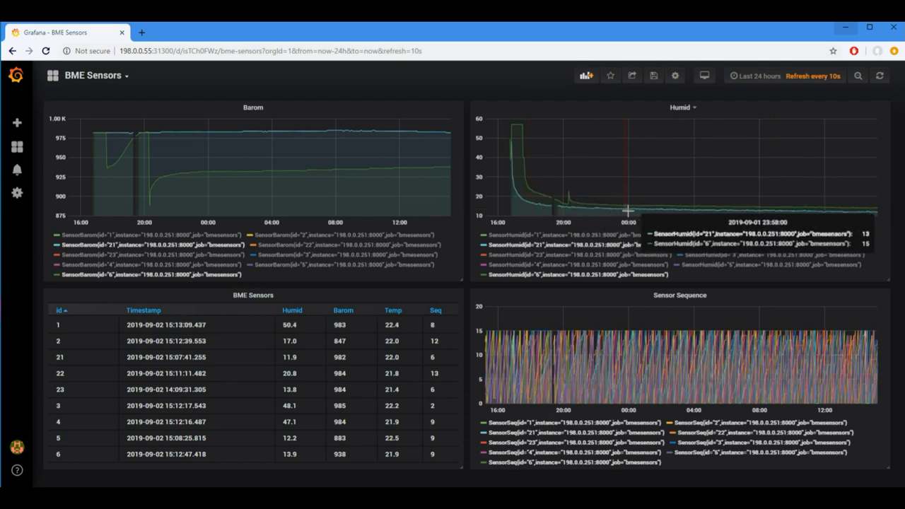
pyautogui.moveTo(671, 207)
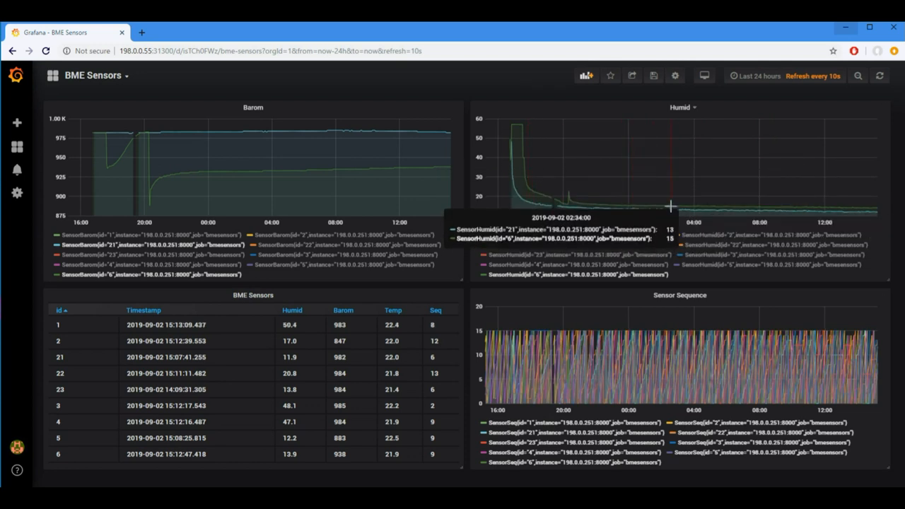
pyautogui.moveTo(721, 222)
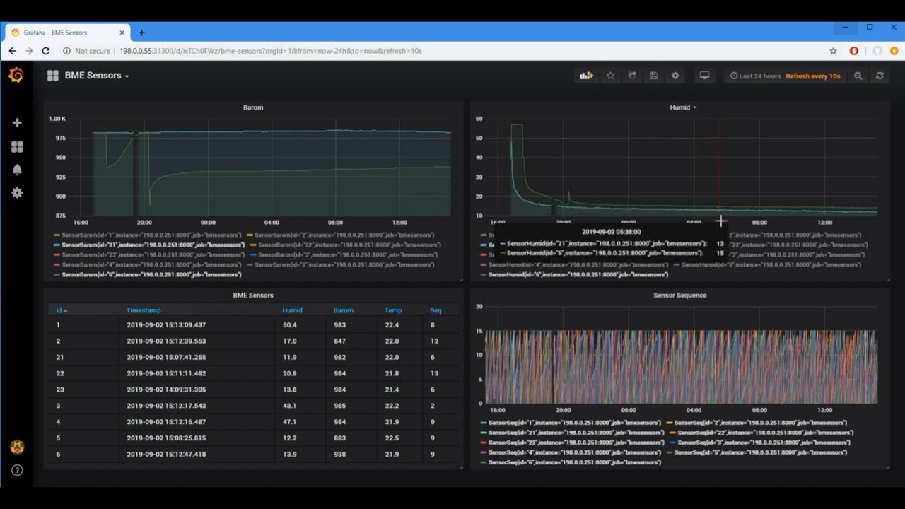
pyautogui.moveTo(717, 213)
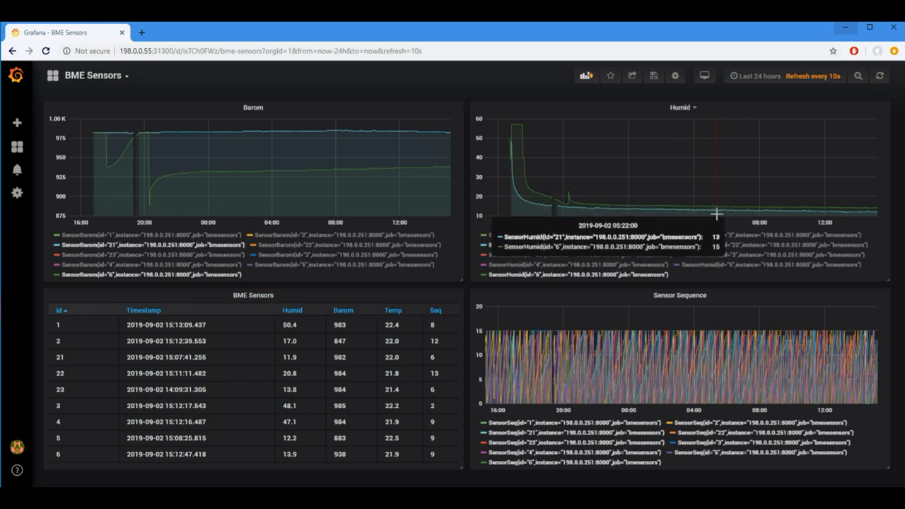
pyautogui.moveTo(592, 210)
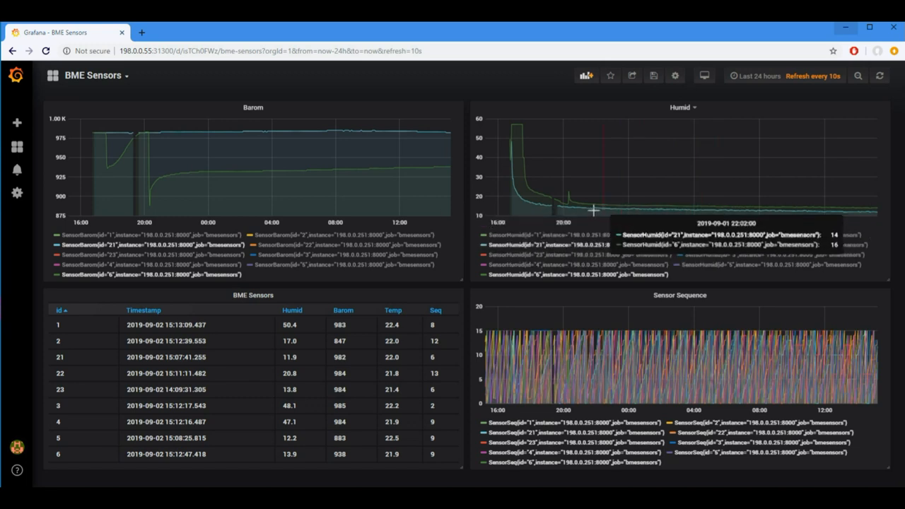
pyautogui.moveTo(665, 211)
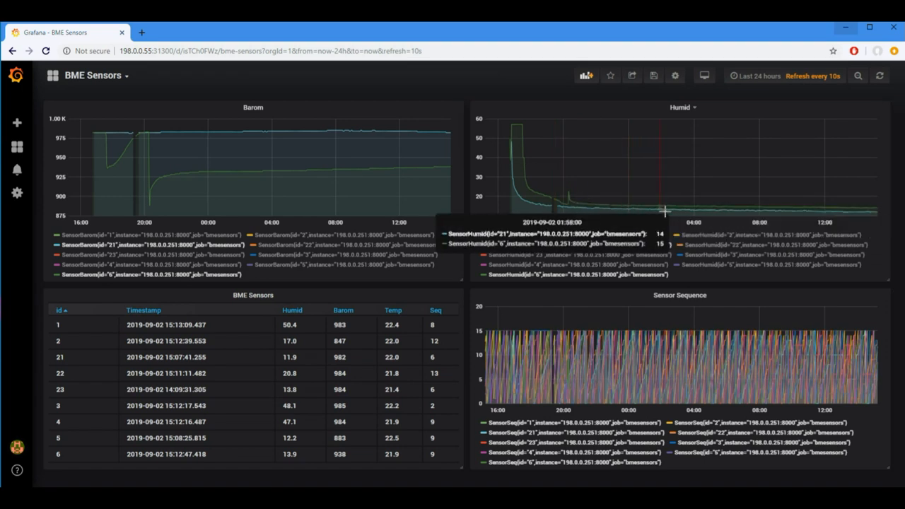
pyautogui.moveTo(762, 213)
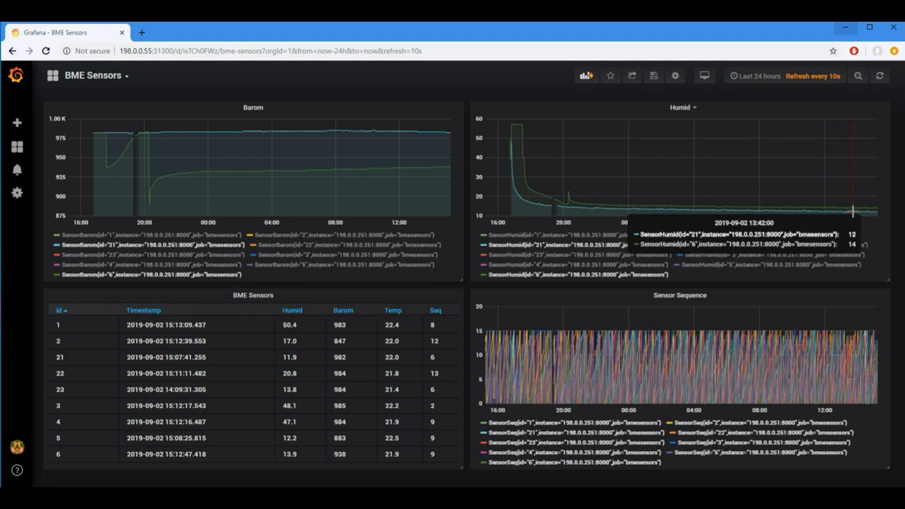
pyautogui.moveTo(851, 212)
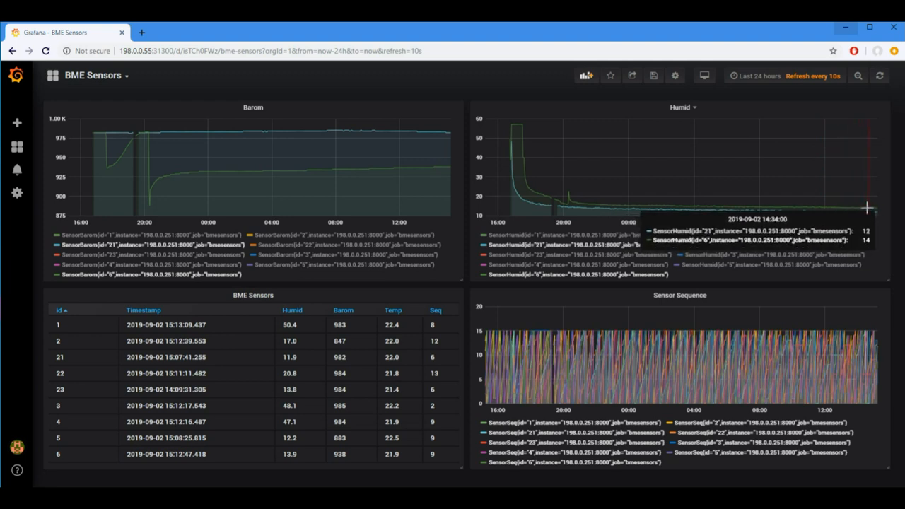
pyautogui.moveTo(858, 211)
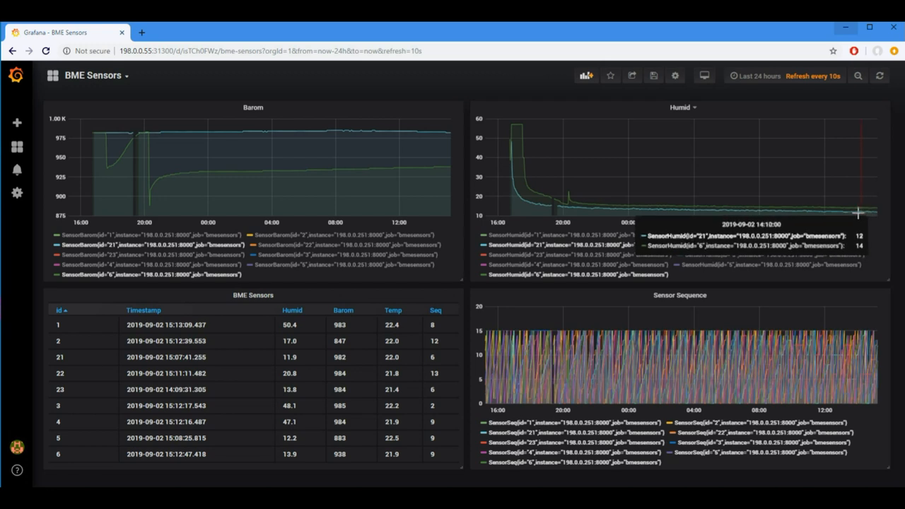
pyautogui.moveTo(857, 211)
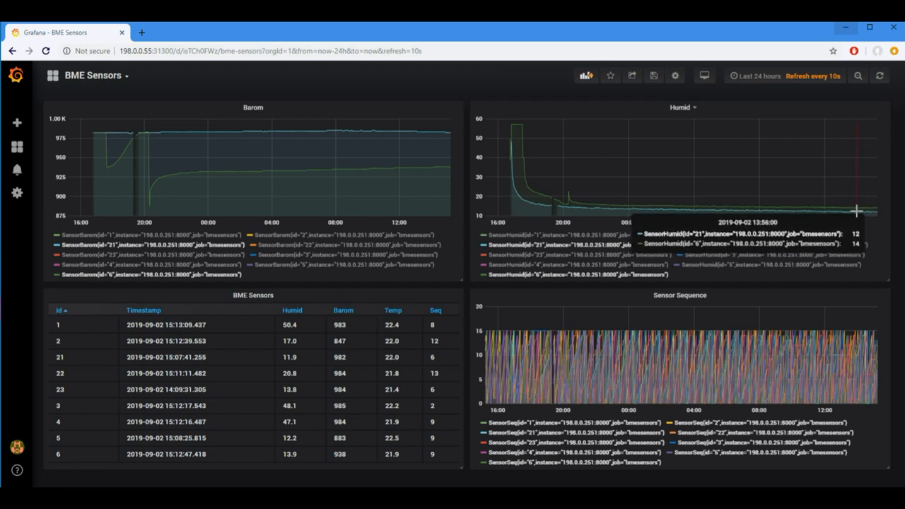
pyautogui.moveTo(855, 210)
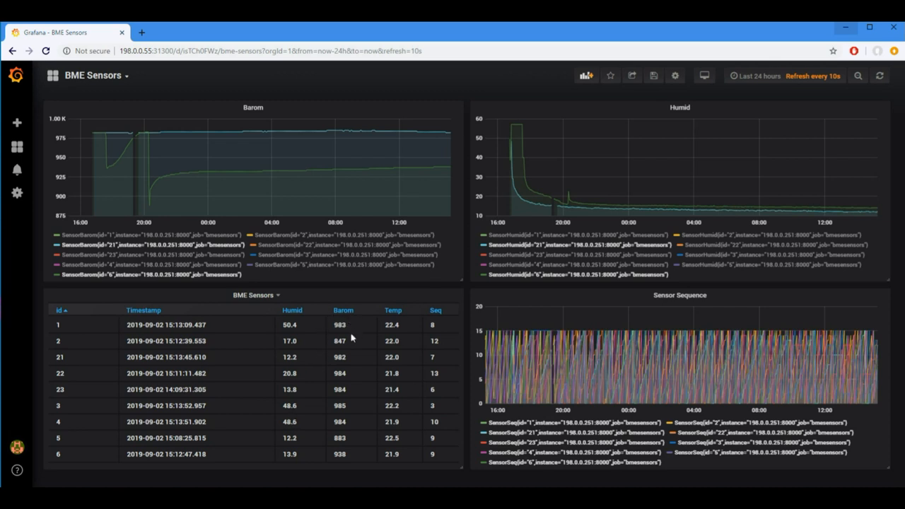
pyautogui.moveTo(347, 351)
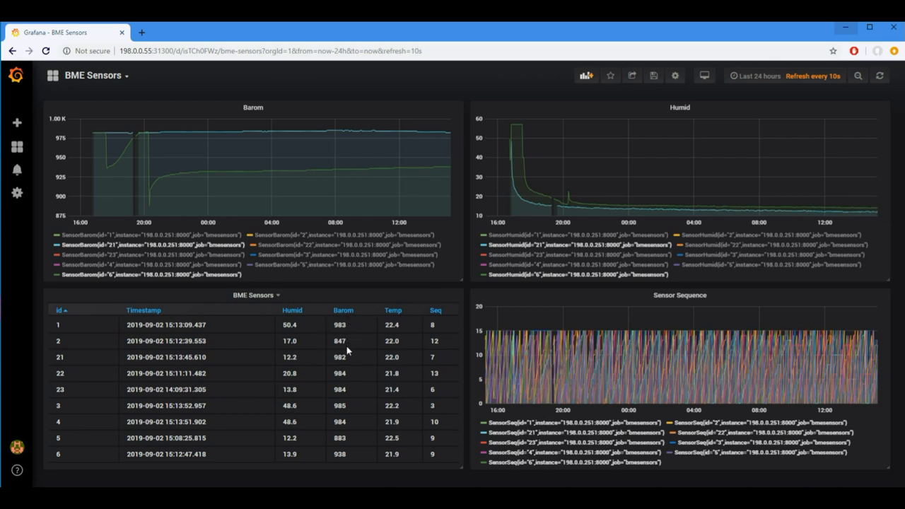